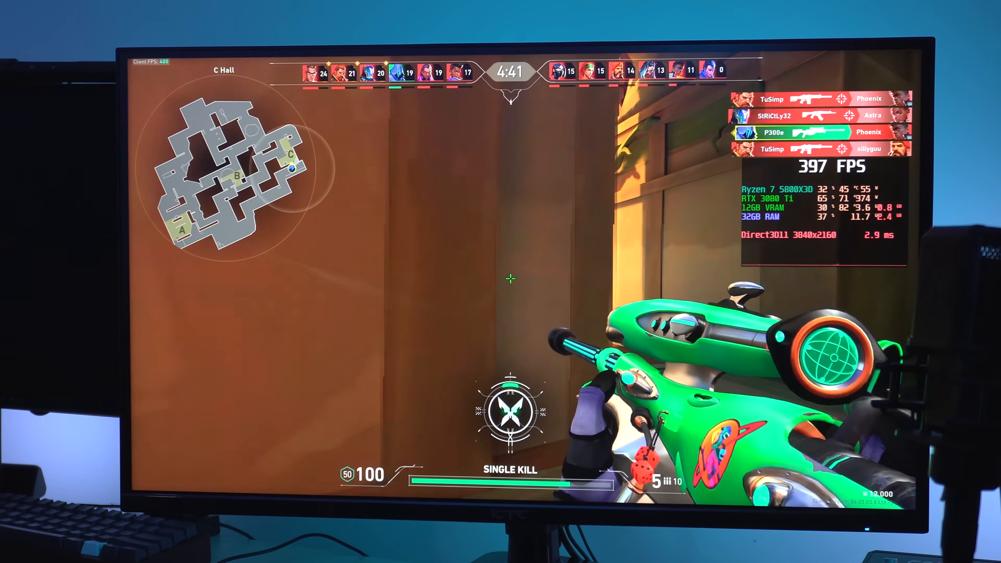
Order the Windows 10 Pro OEM key with the promotion code applied and proceed to payment
right_click(508, 278)
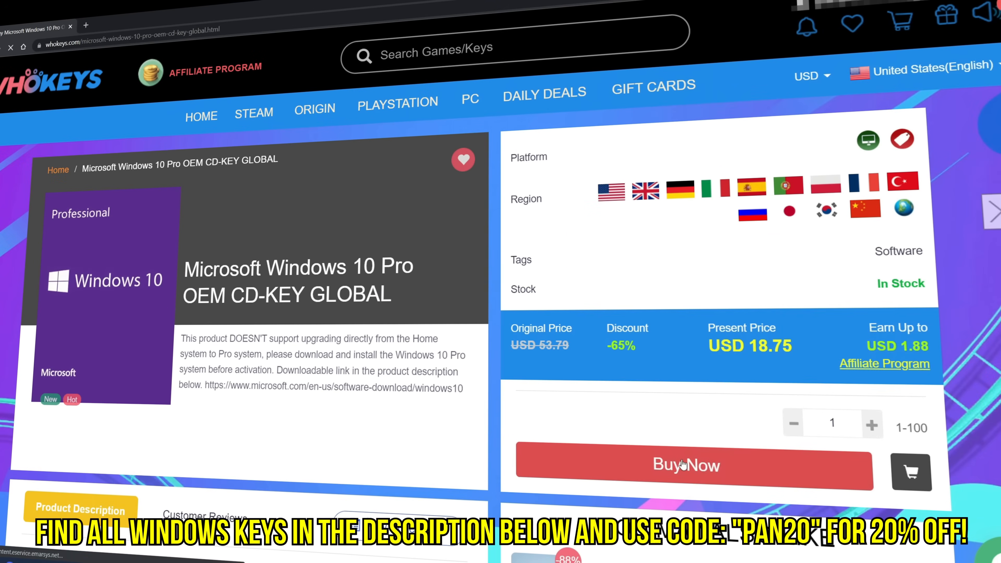
left_click(685, 464)
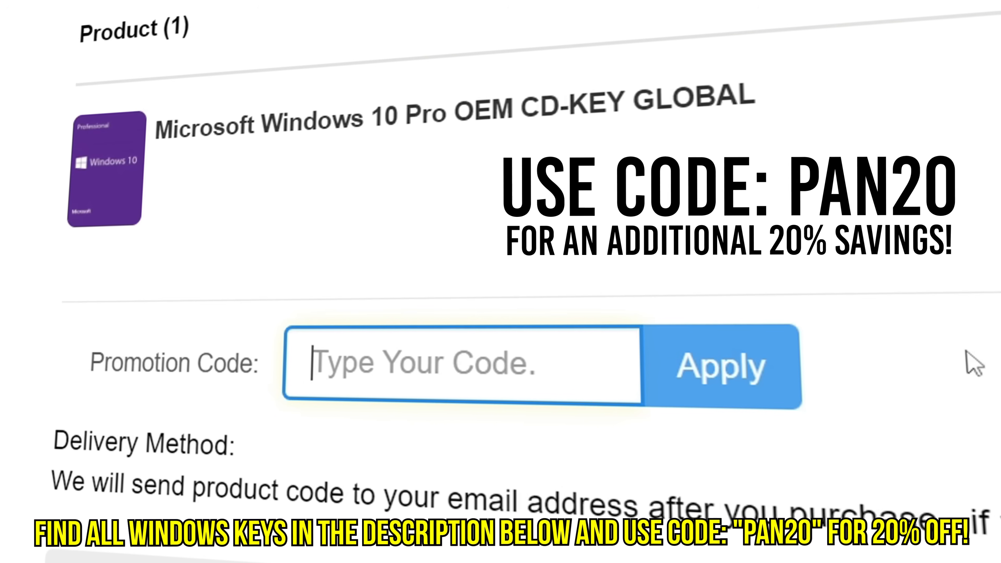
left_click(719, 367)
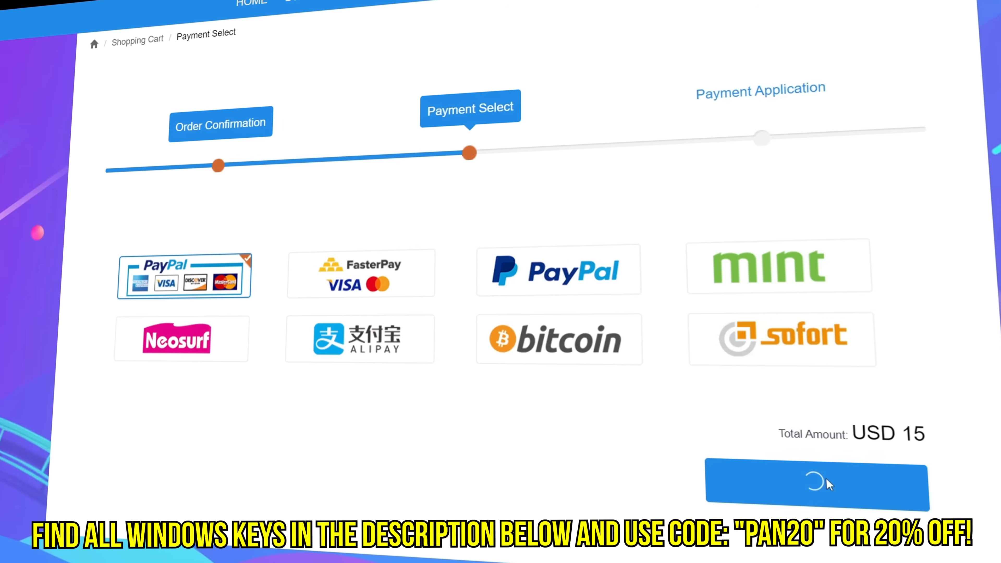
left_click(818, 486)
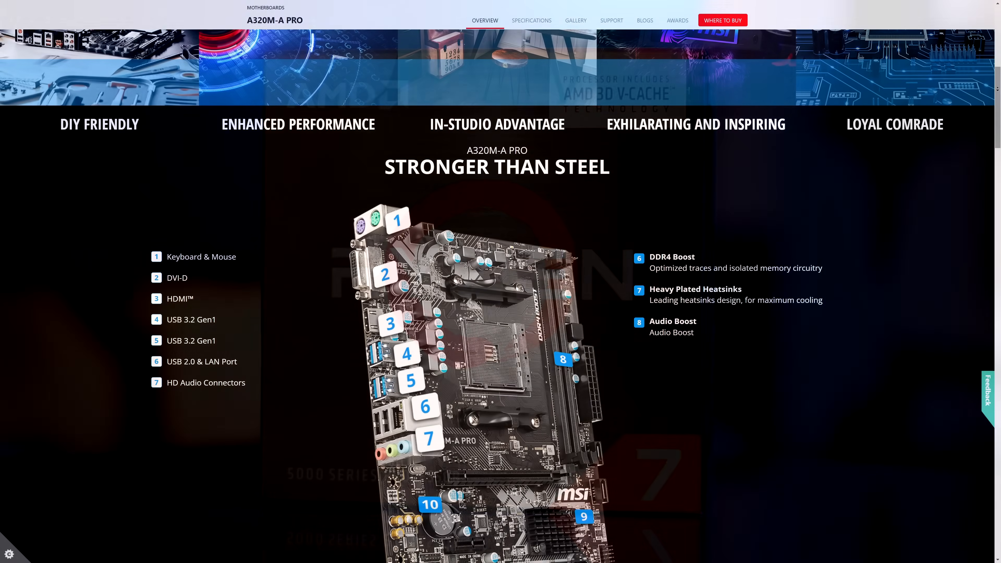
scroll("down", 3)
type("d")
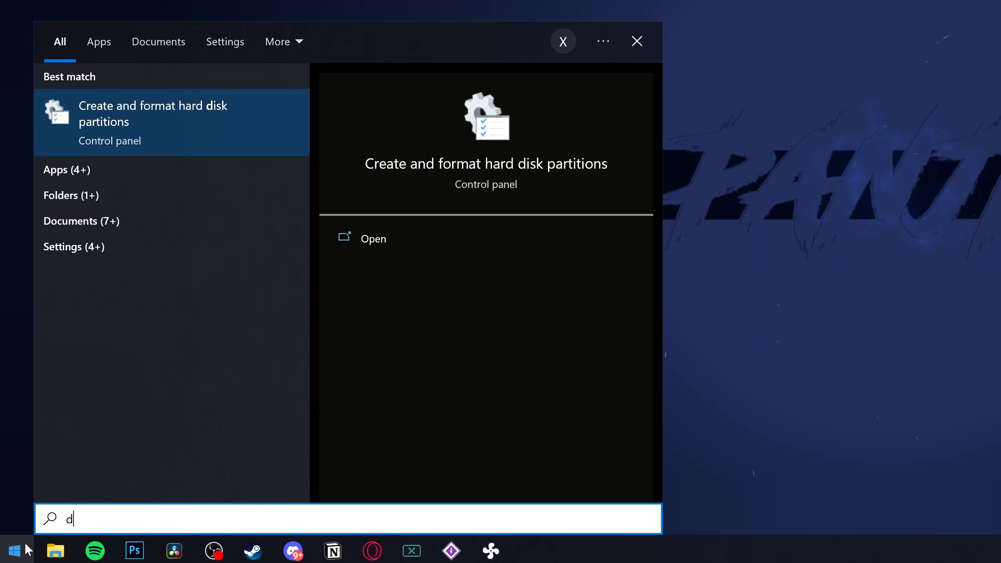
Search the Start menu for dxdiag
type("xdiag")
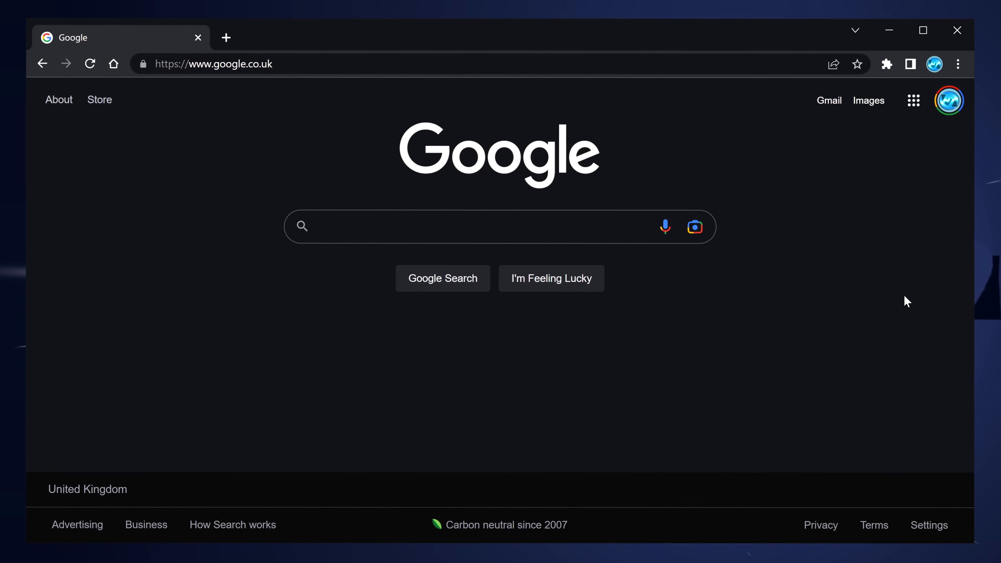
Google the ms-7d13 model number and find it is the MSI MEG B550 Unify-X
type("ms-7d1")
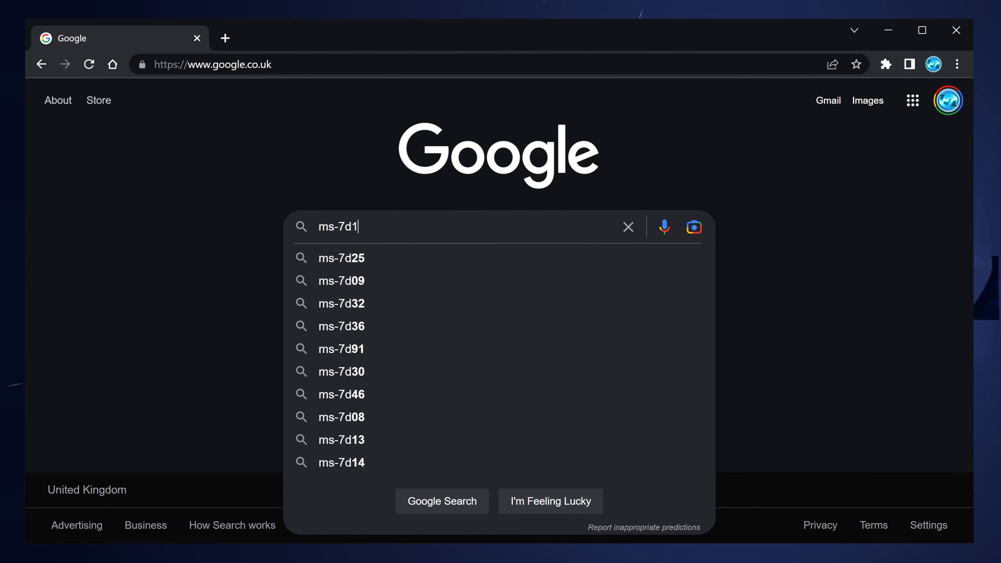
left_click(340, 439)
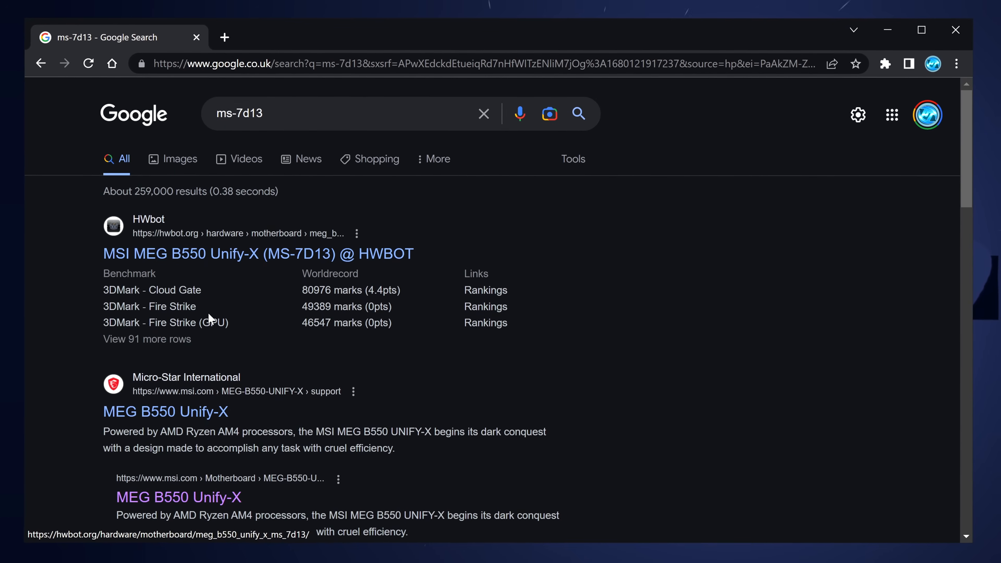
scroll("down", 3)
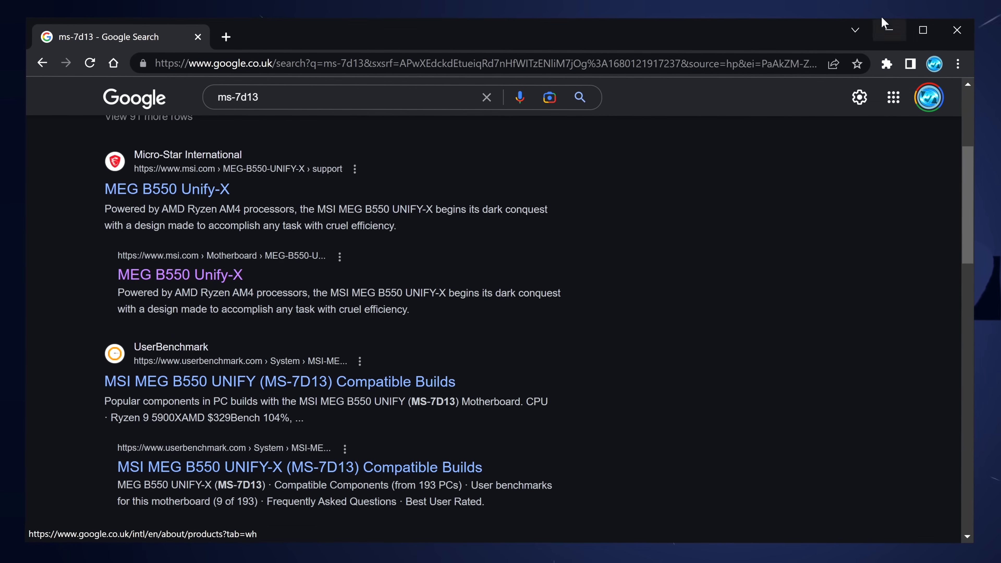
right_click(434, 116)
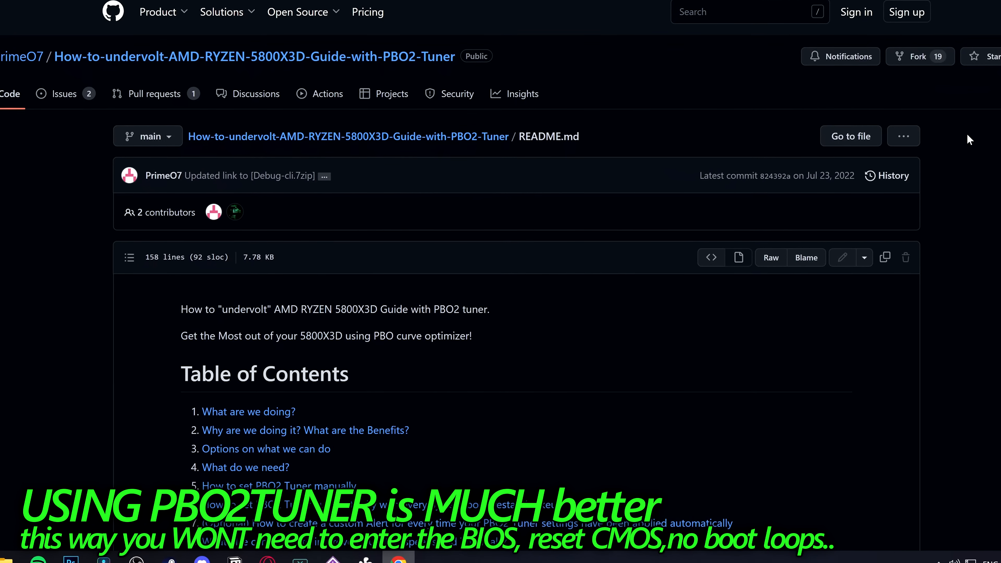
scroll("down", 3)
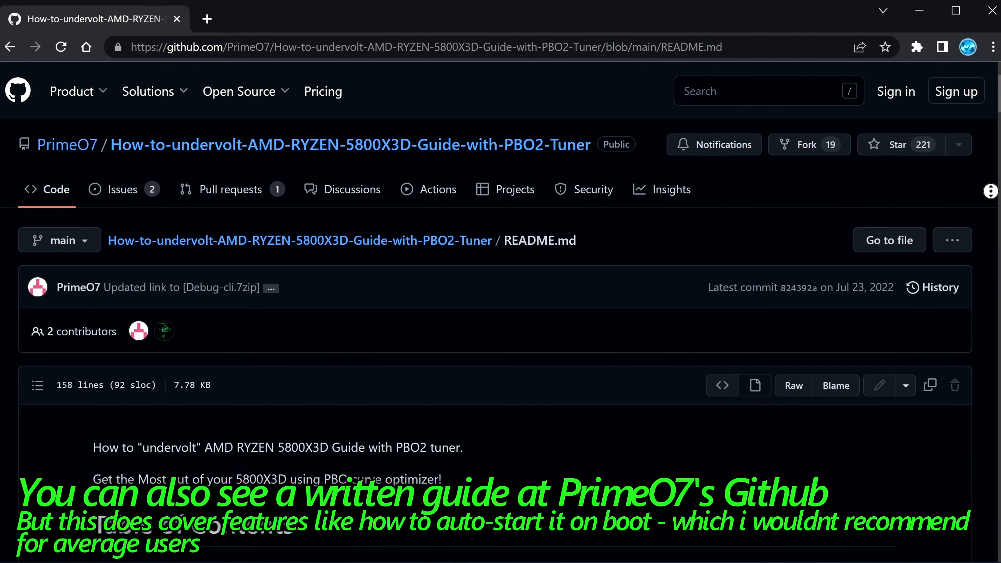
scroll("down", 3)
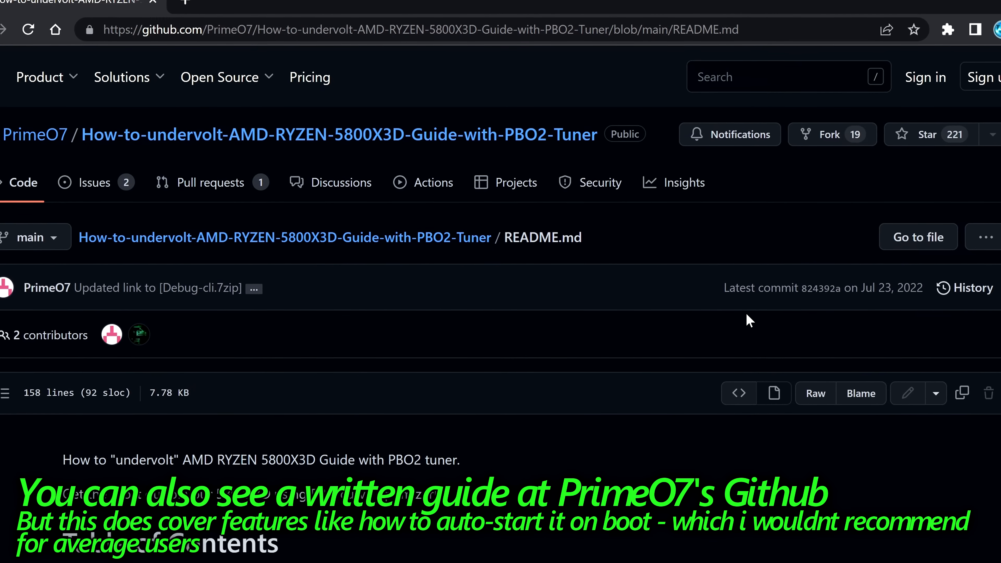
scroll("down", 3)
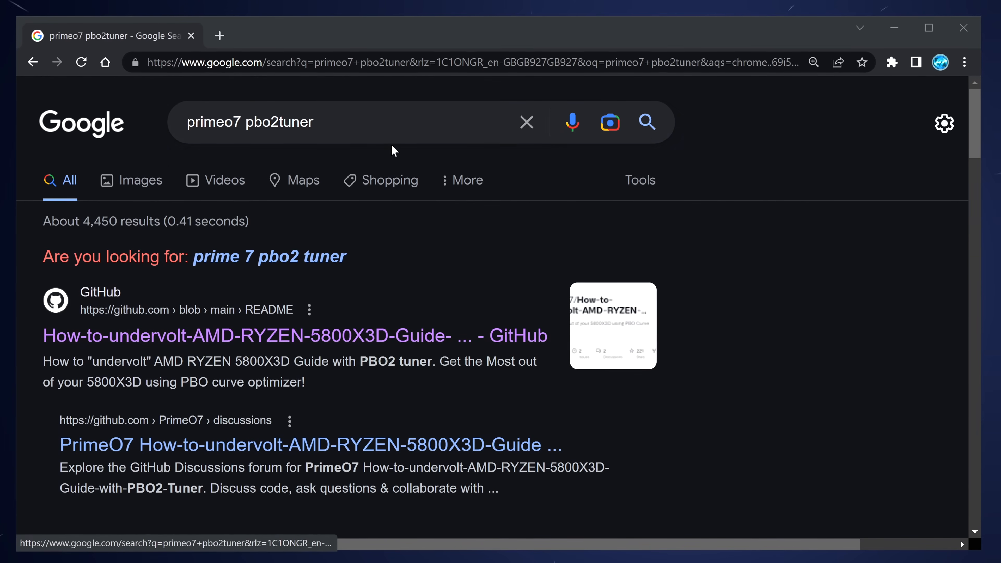
Open PrimeO7's 5800X3D undervolting guide README on GitHub from the search results
left_click(294, 335)
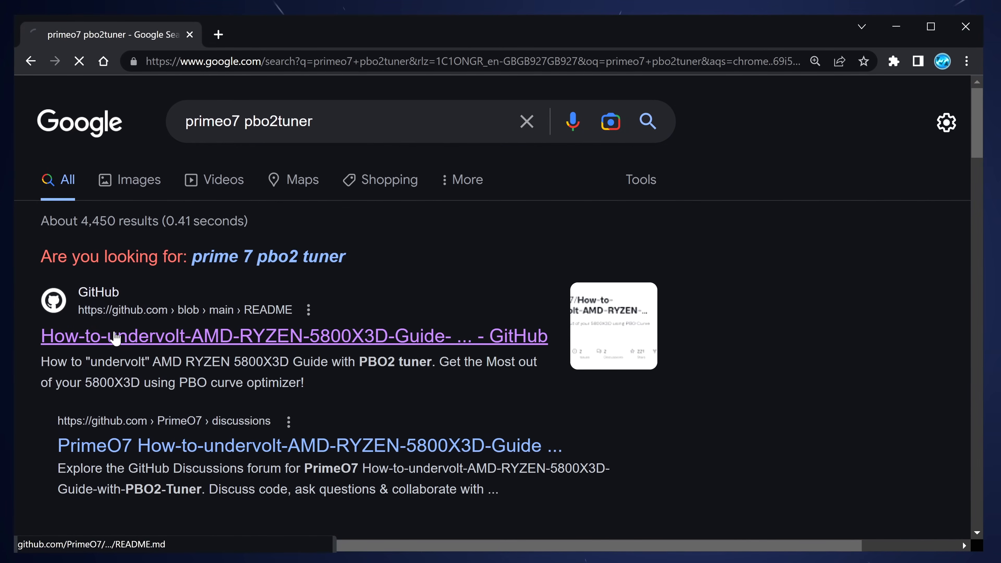
left_click(294, 336)
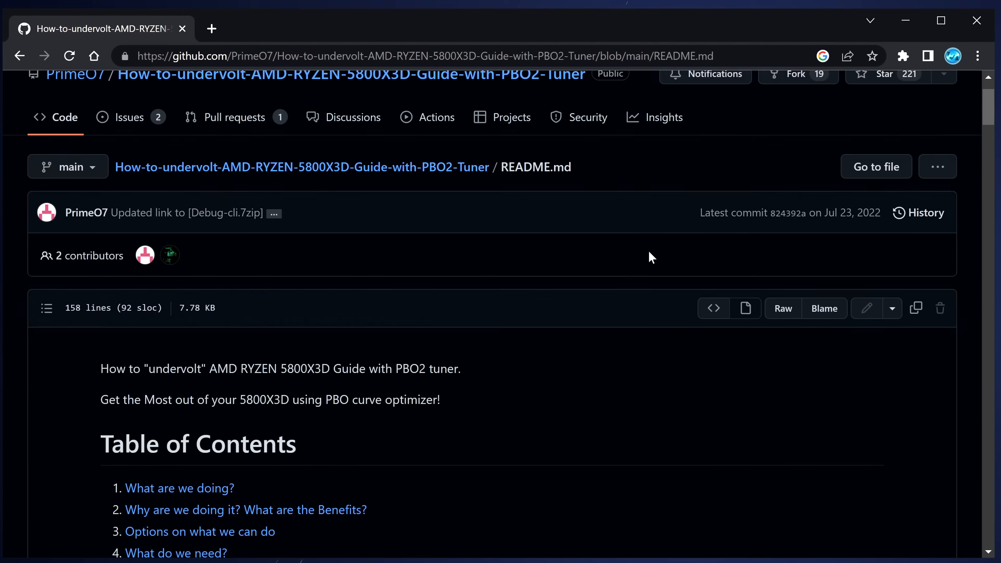
scroll("down", 3)
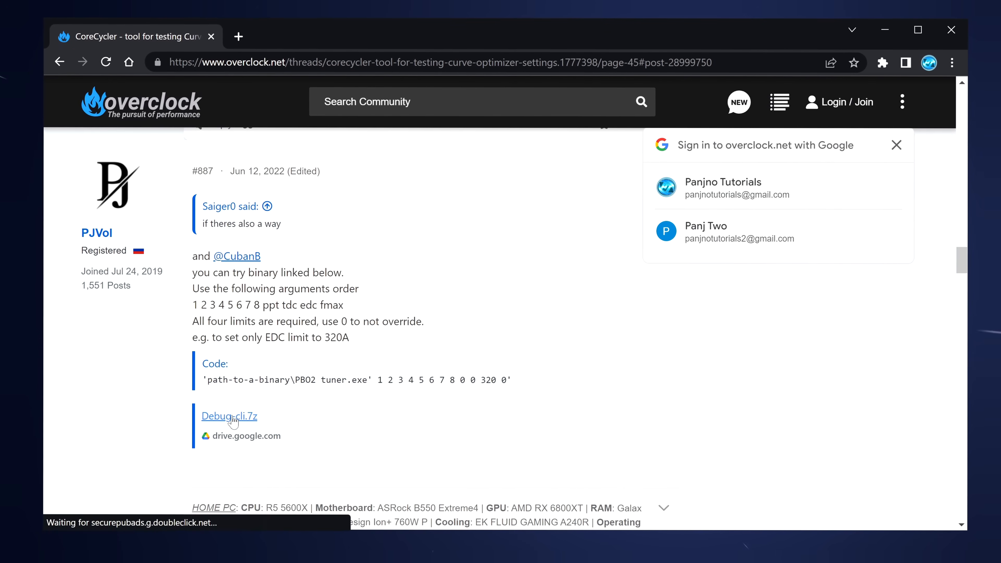
Download Debug-cli.7z from Google Drive and show it in the Downloads folder
left_click(228, 415)
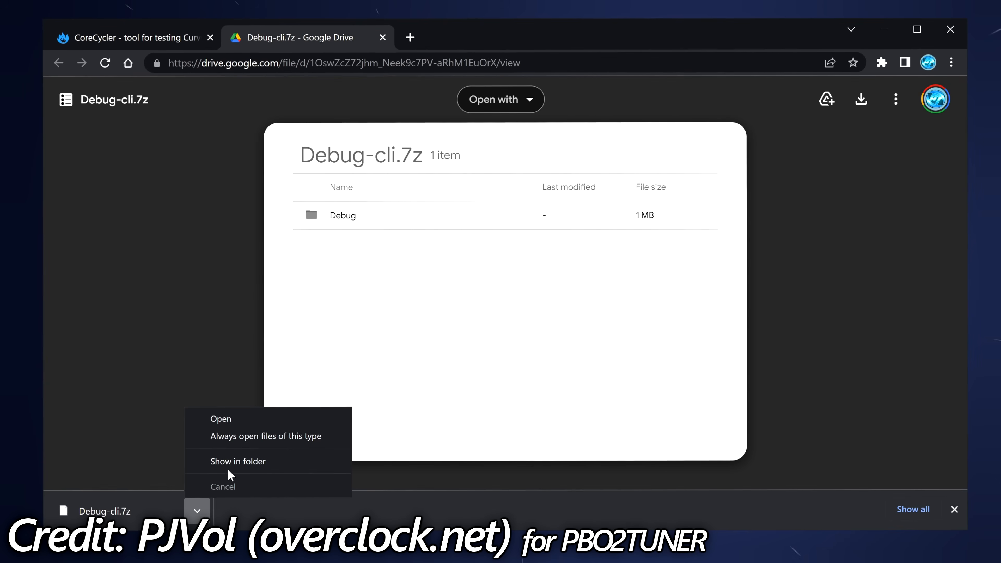
left_click(238, 461)
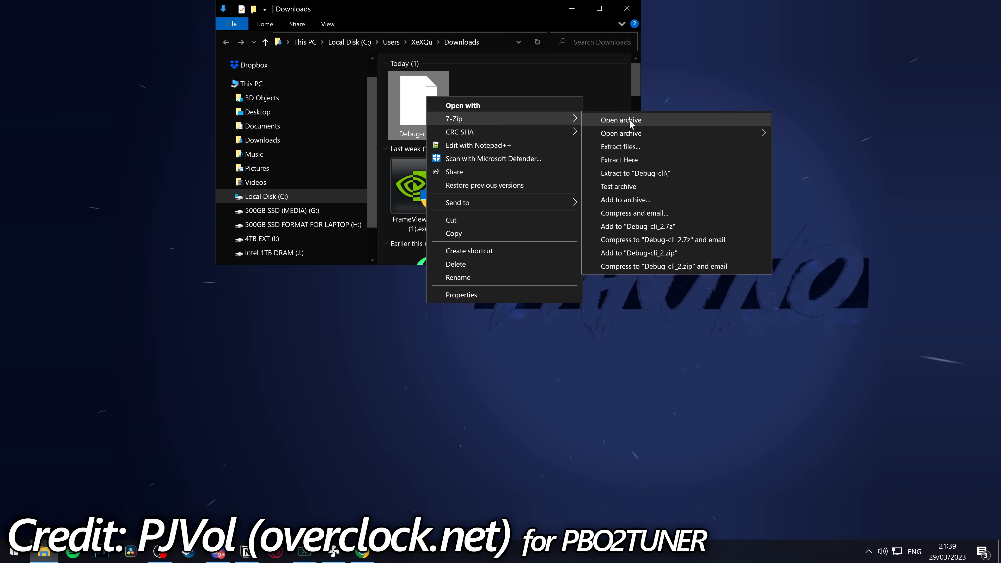
Open Debug-cli.7z in 7-Zip and browse into its Debug folder
left_click(620, 119)
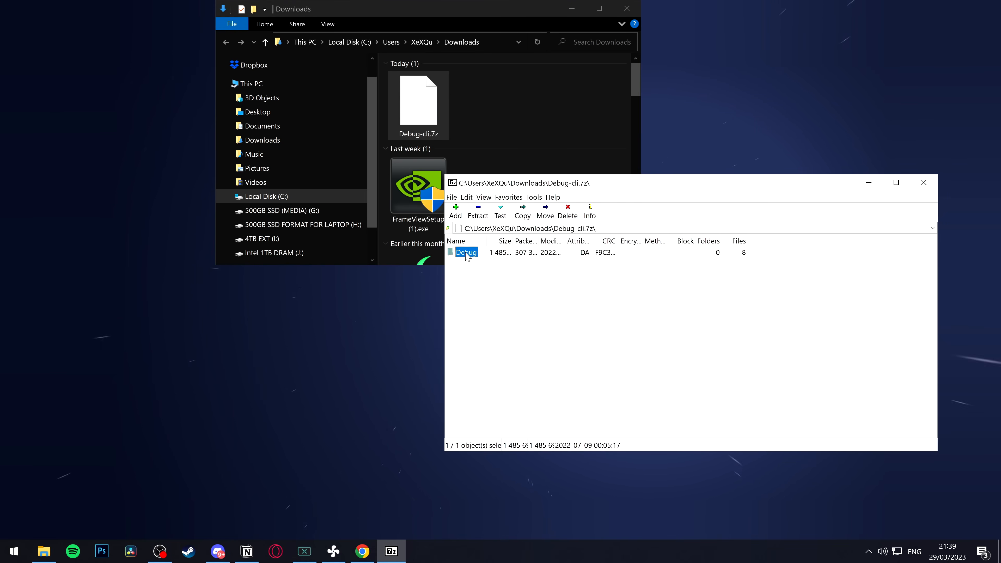
mouse_move(471, 259)
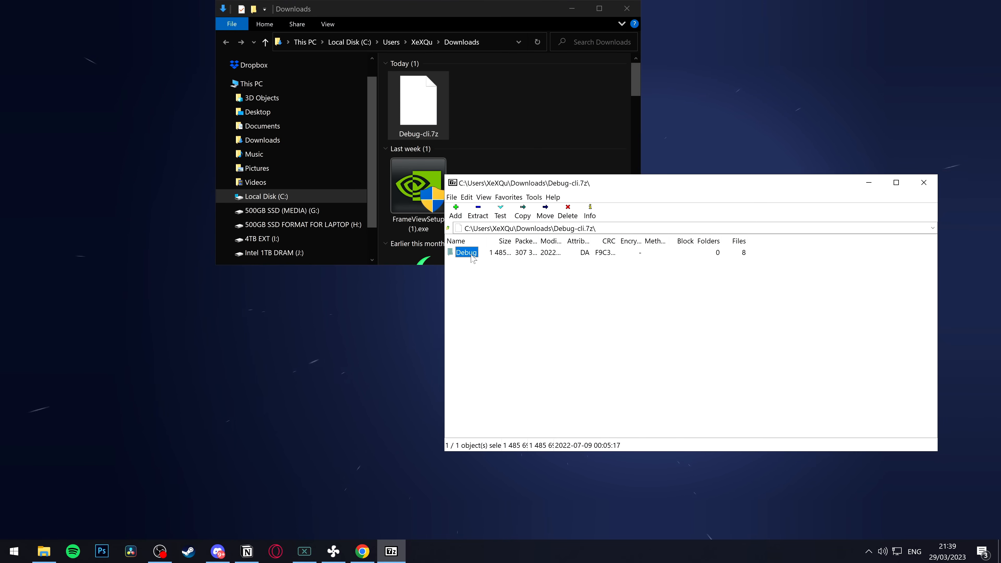
double_click(466, 253)
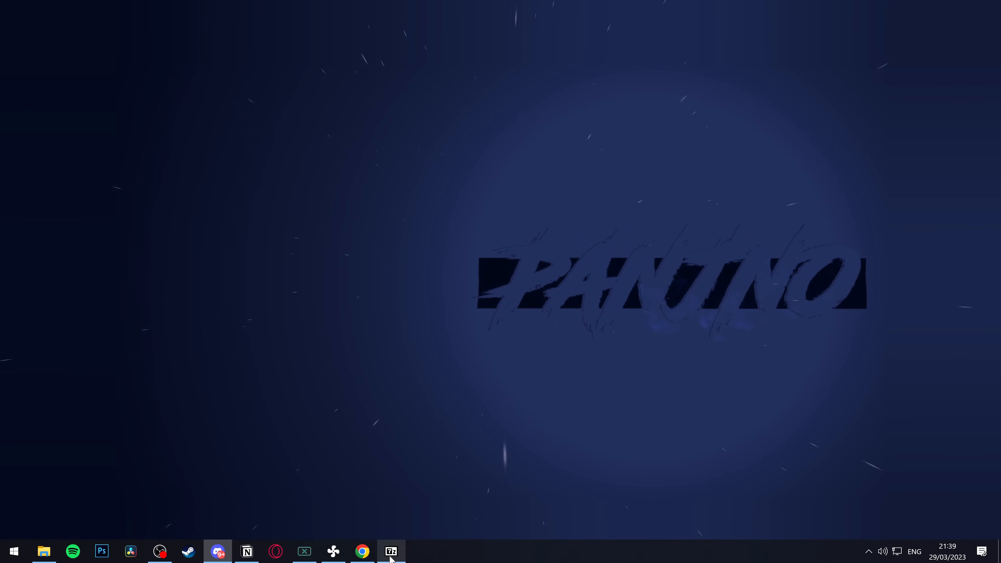
Launch PBO2 tuner.exe from the X3D PBO2 folder
left_click(390, 551)
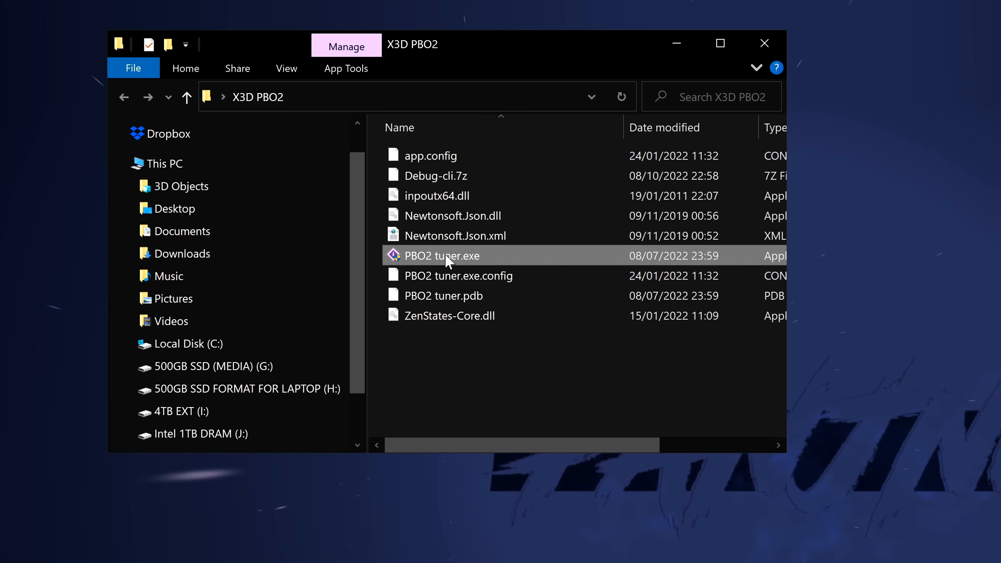
double_click(443, 256)
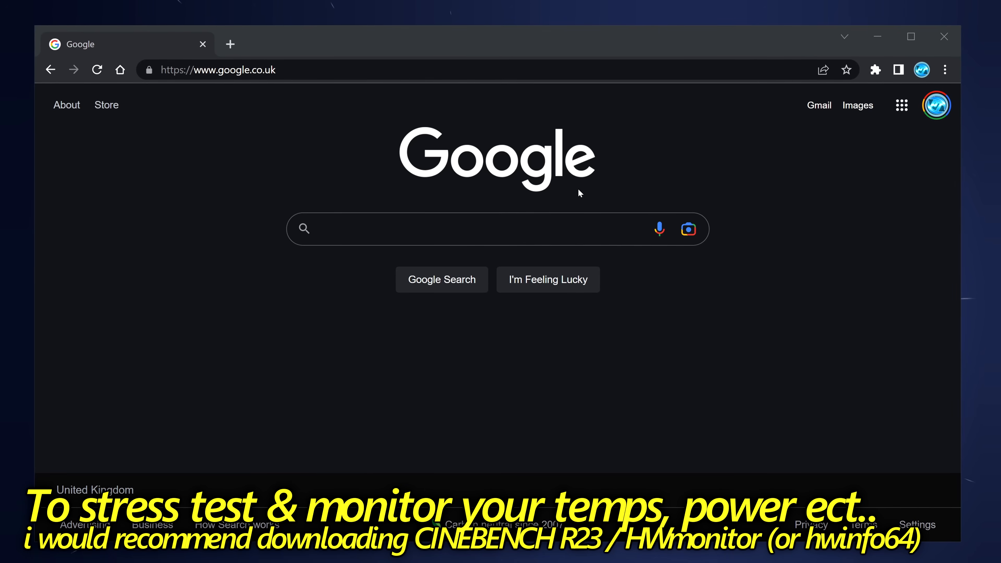
Find CPUID HWMonitor via Google and download the hwmonitor_1.50.exe English setup
type("hwmo")
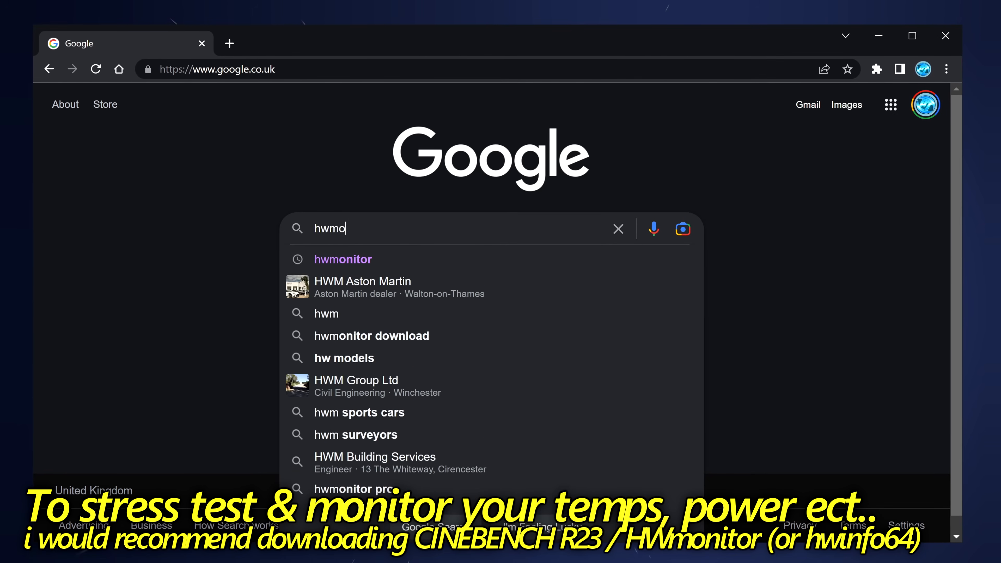
left_click(343, 259)
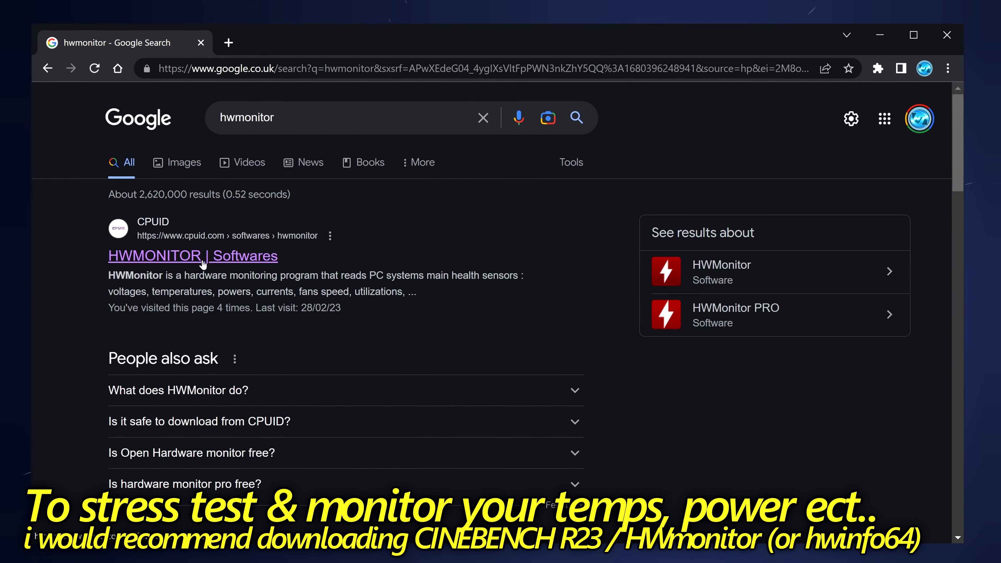
left_click(193, 256)
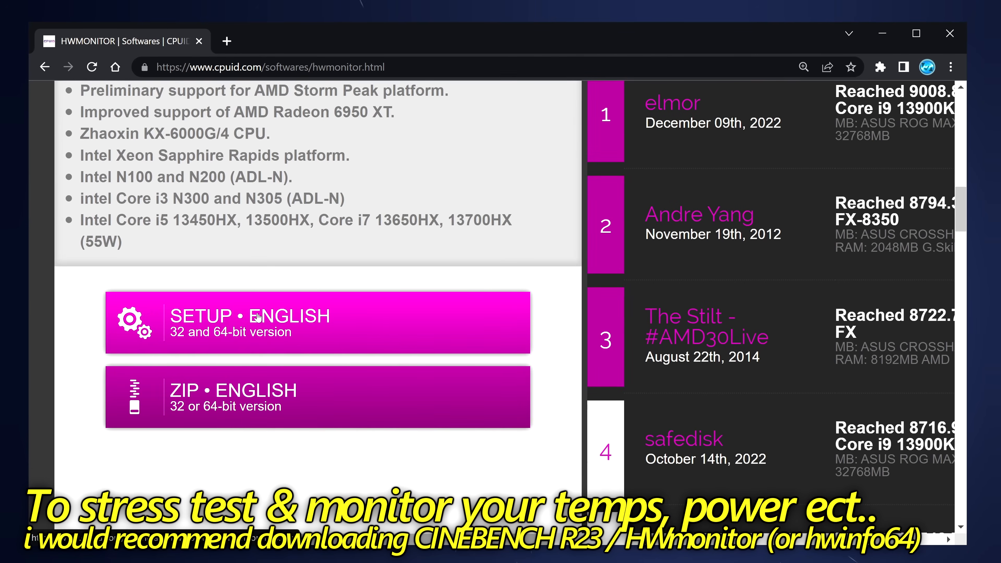
left_click(318, 322)
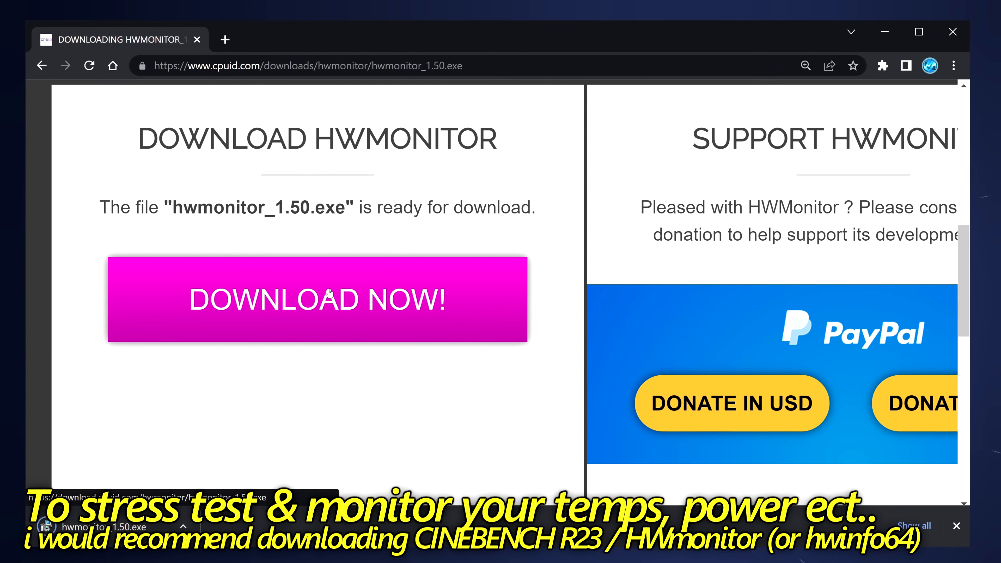
left_click(317, 299)
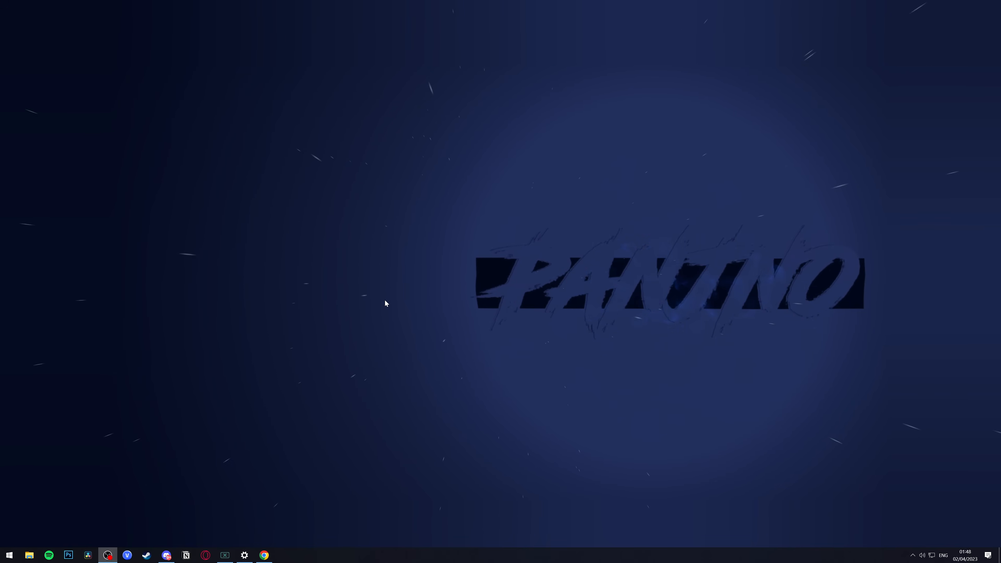
Launch HWMonitor from Start and browse the live CPU sensor tree
left_click(9, 554)
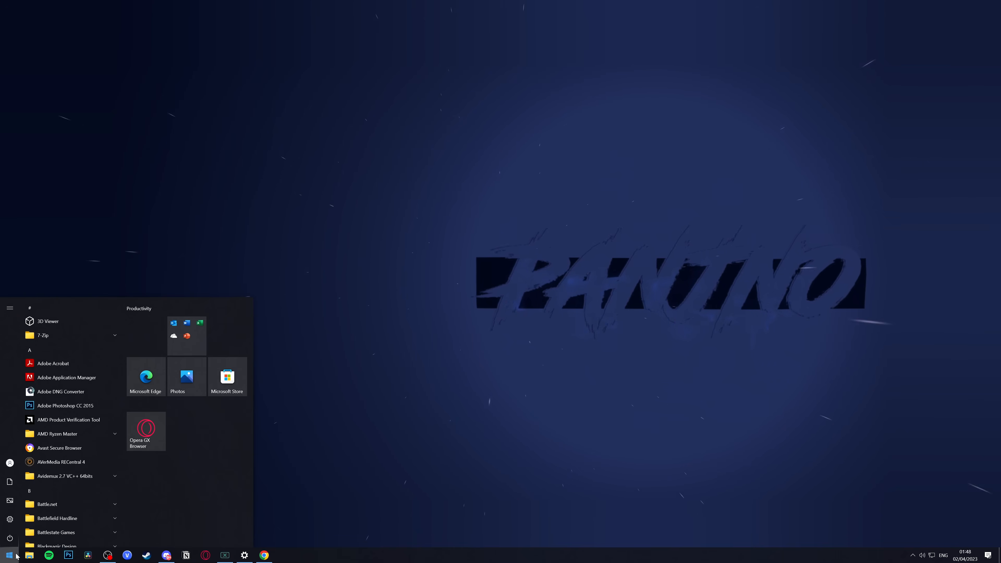
type("hwmonitor")
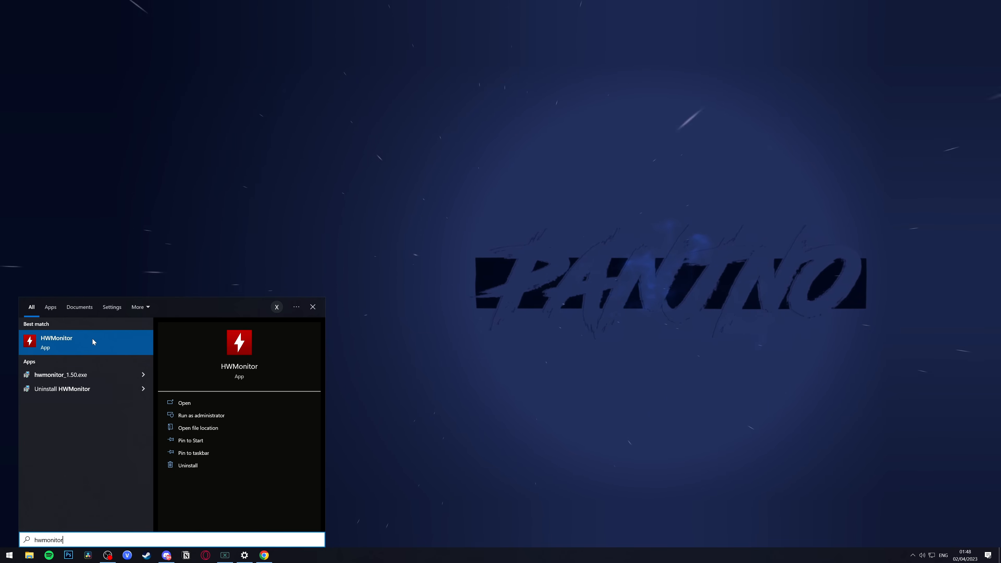
left_click(56, 339)
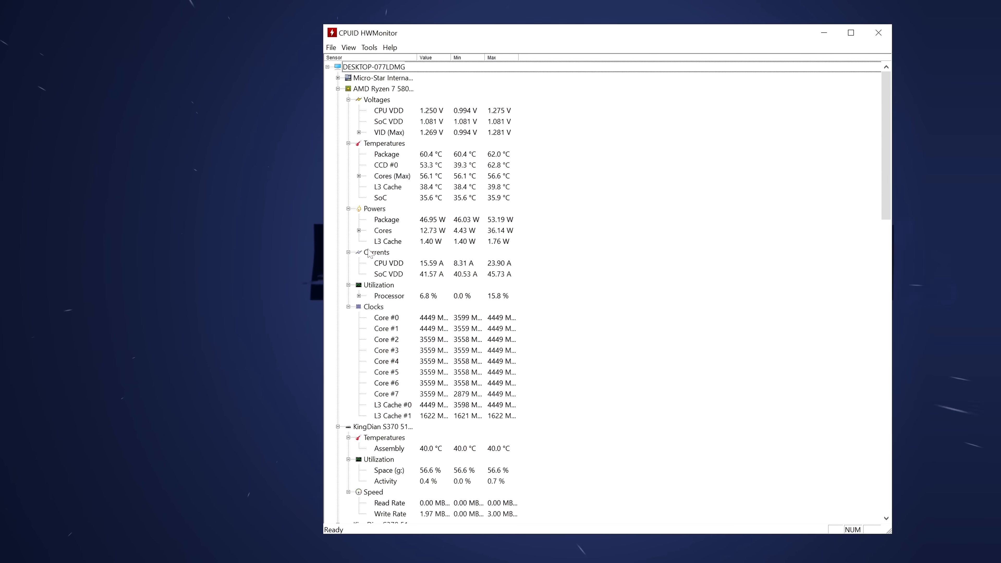
scroll("down", 3)
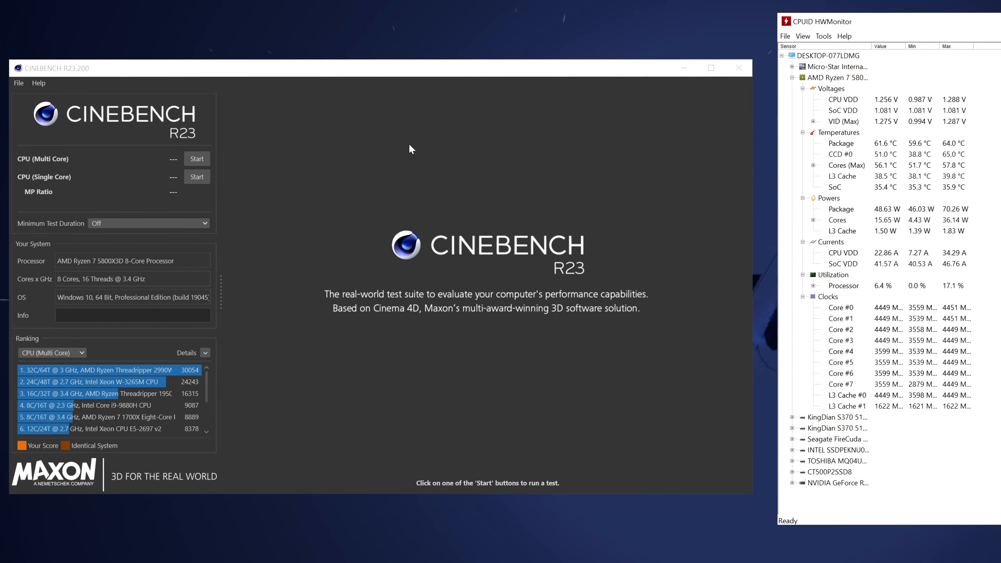
left_click(19, 83)
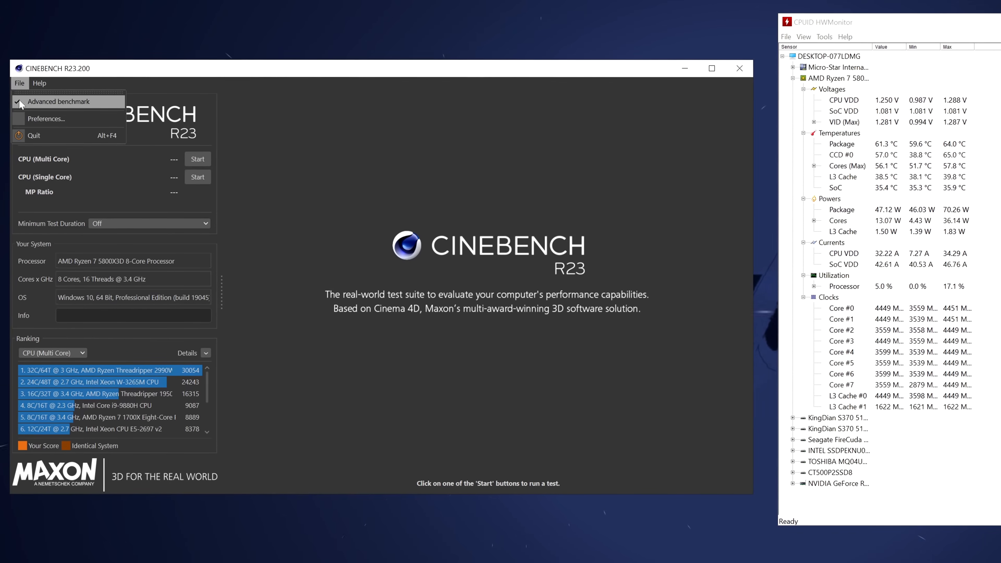
left_click(115, 222)
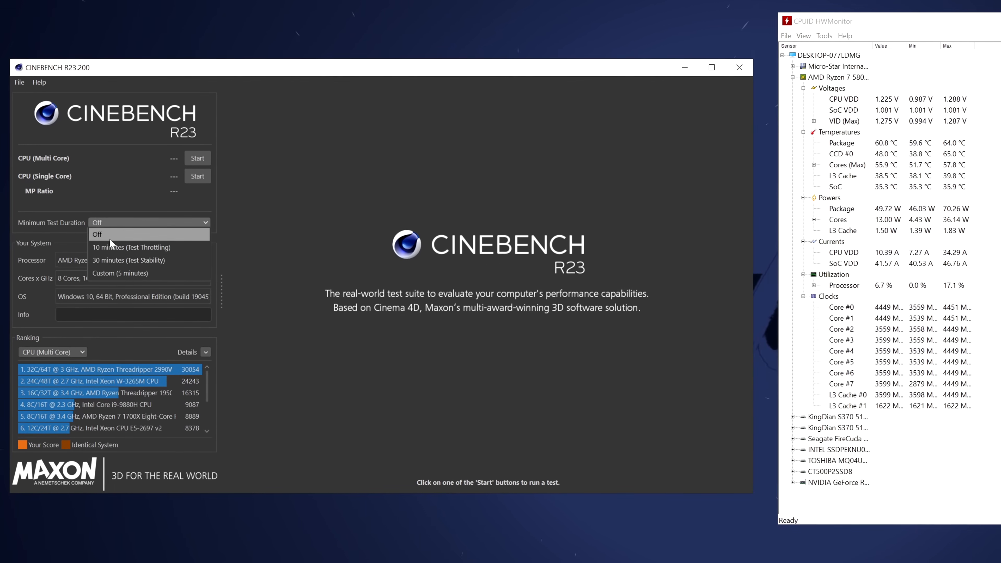
left_click(97, 234)
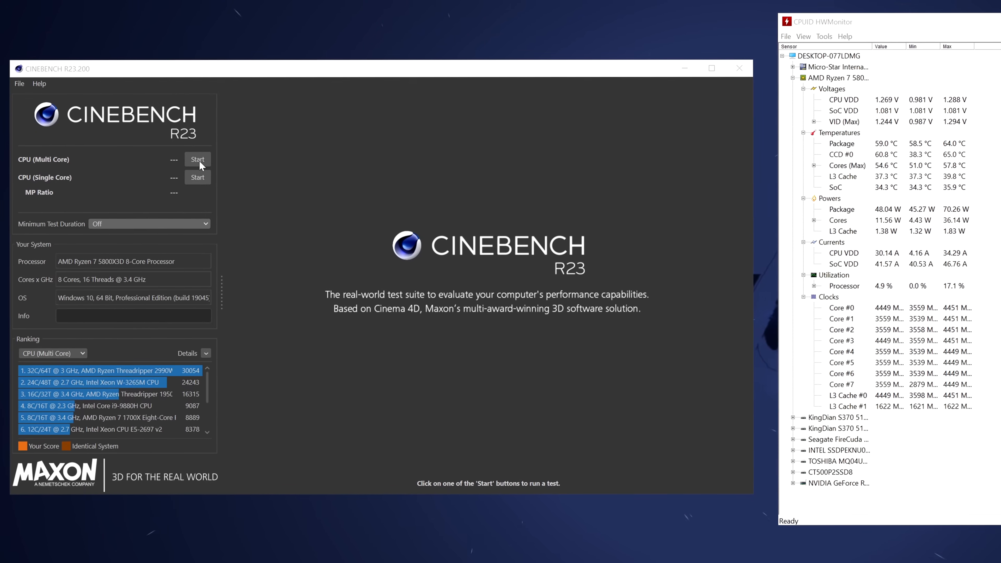
Run the Cinebench multi-core test and watch HWMonitor peak near 77 °C and 116 W
left_click(197, 159)
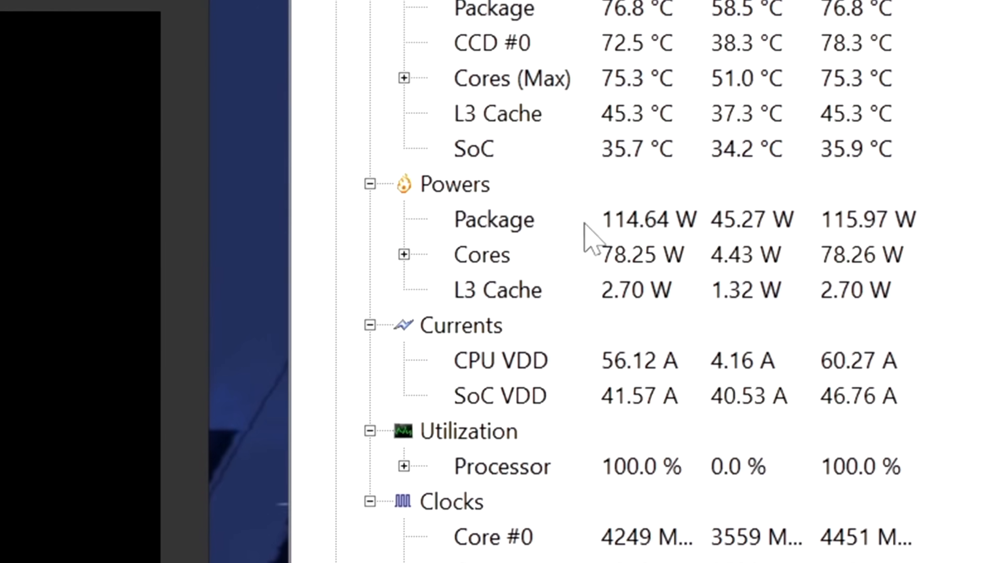
left_click(495, 220)
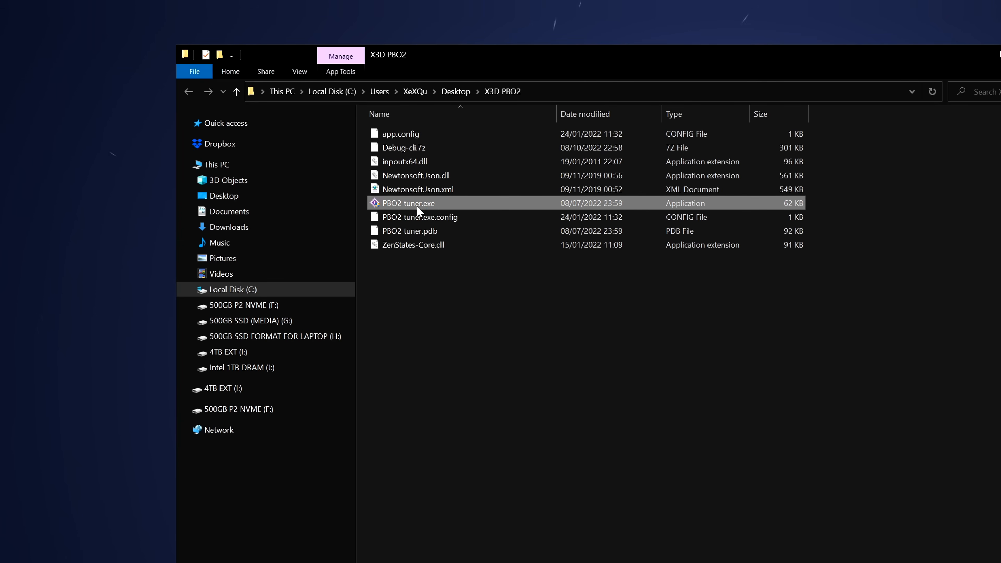
Launch PBO2 Tuner, set Core0–Core7 to a -10 curve offset, apply it and minimize the tuner
double_click(407, 202)
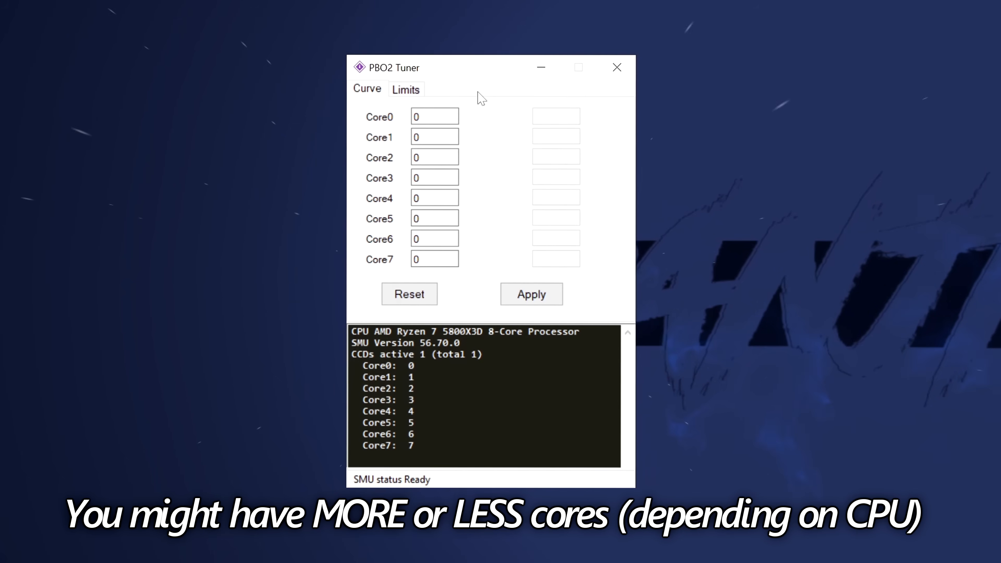
left_click(434, 116)
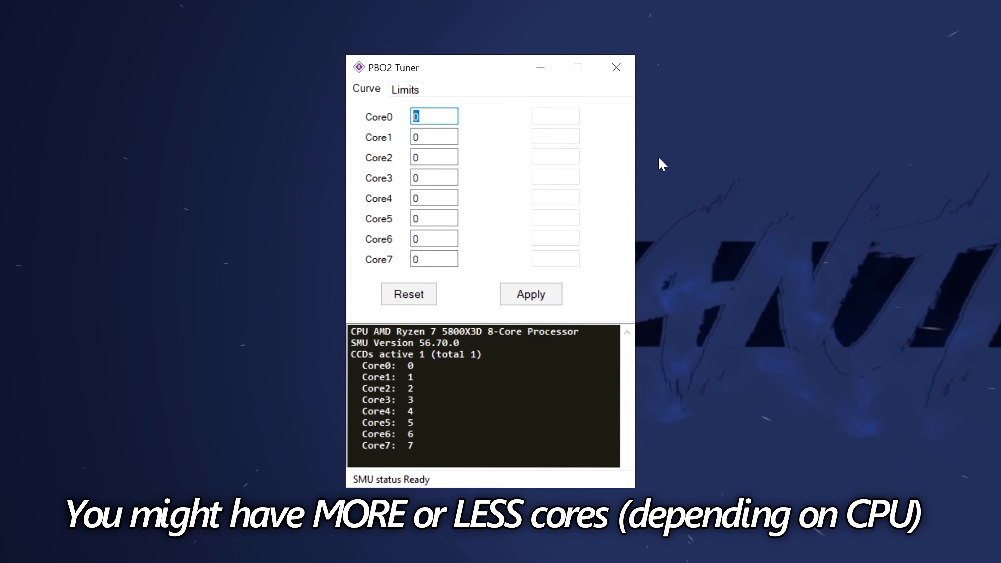
type("-10")
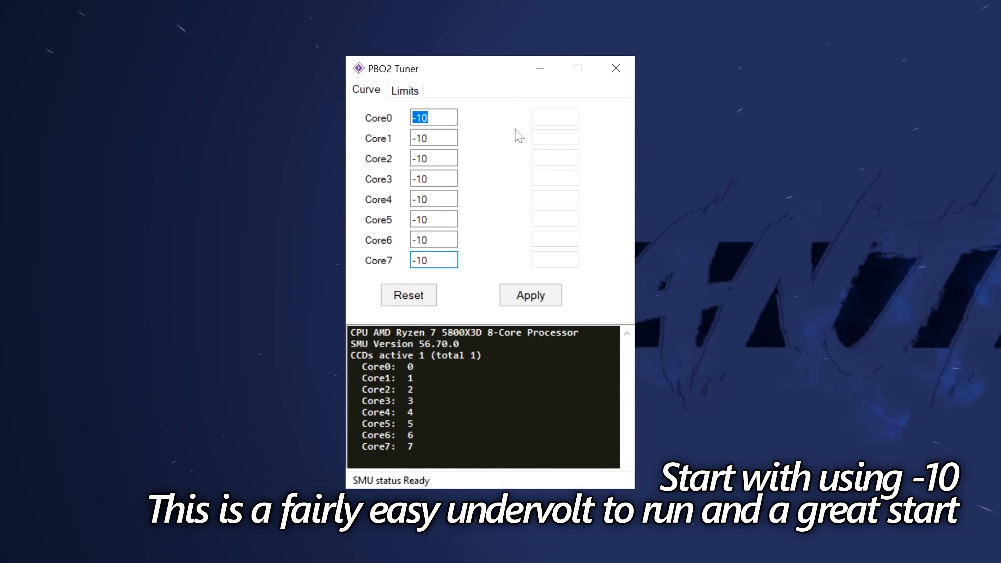
left_click(530, 294)
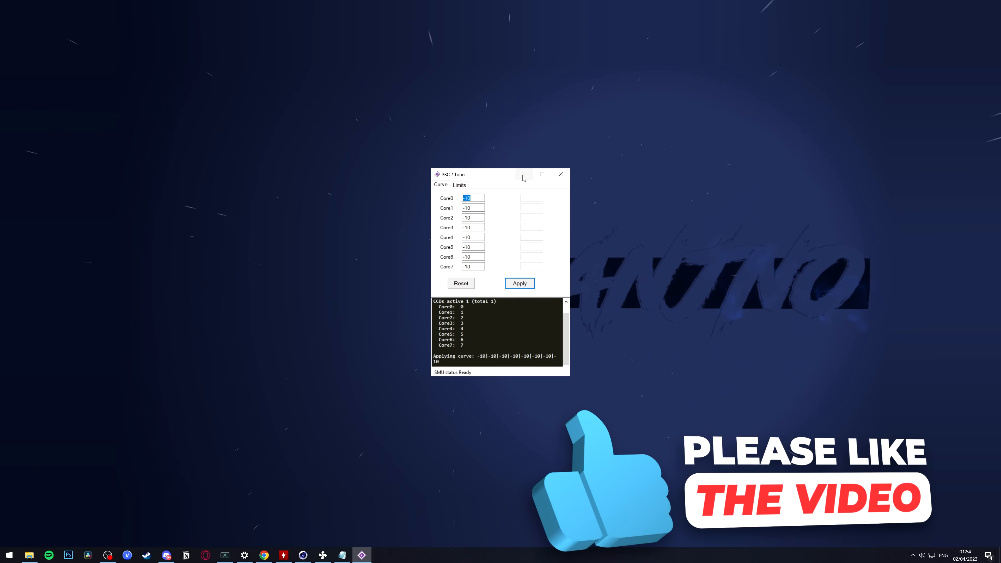
left_click(282, 554)
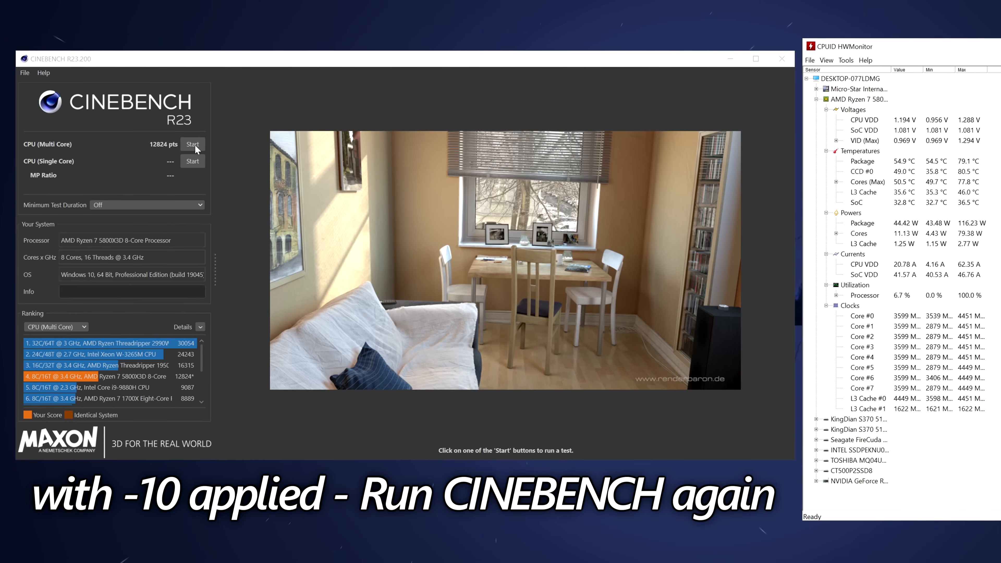
Start another Cinebench R23 multi-core run with the -10 offset active
left_click(193, 144)
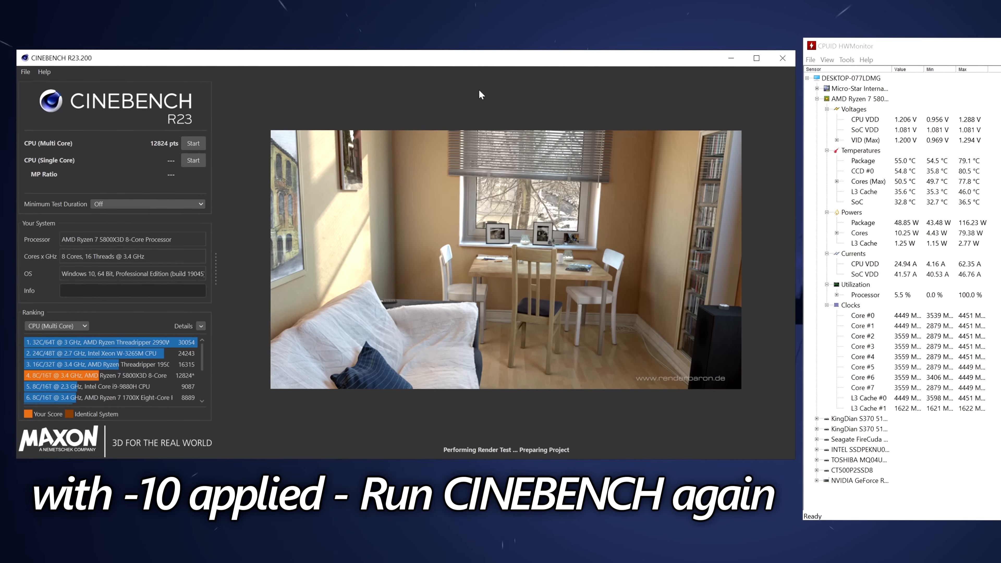
left_click(193, 143)
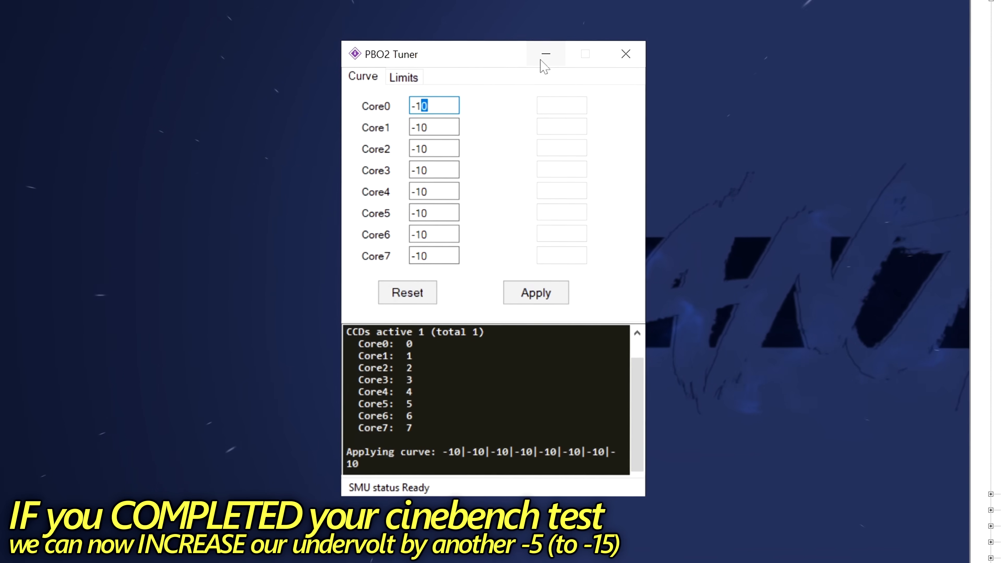
Enter -15 across Core0–Core7 and apply the new curve
type("-15")
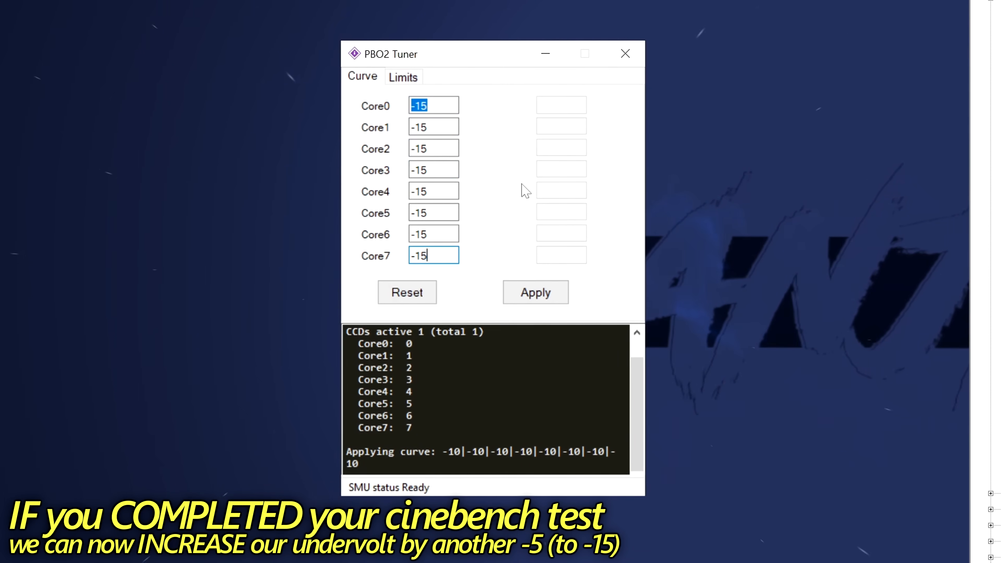
left_click(534, 292)
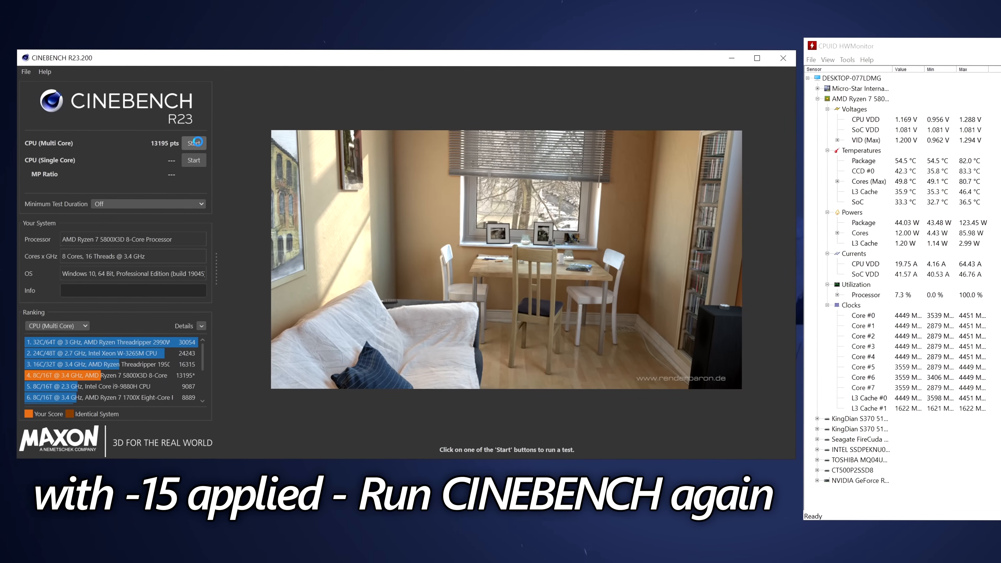
Start the Cinebench R23 multi-core benchmark under the -15 offset
left_click(193, 142)
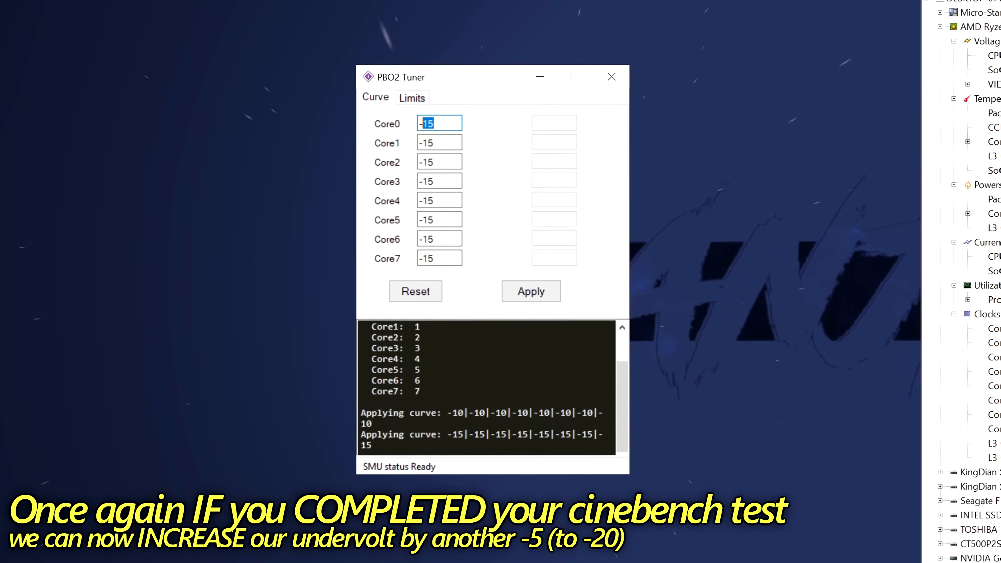
Enter -20 across Core0–Core7 and apply the deeper undervolt
type("-20")
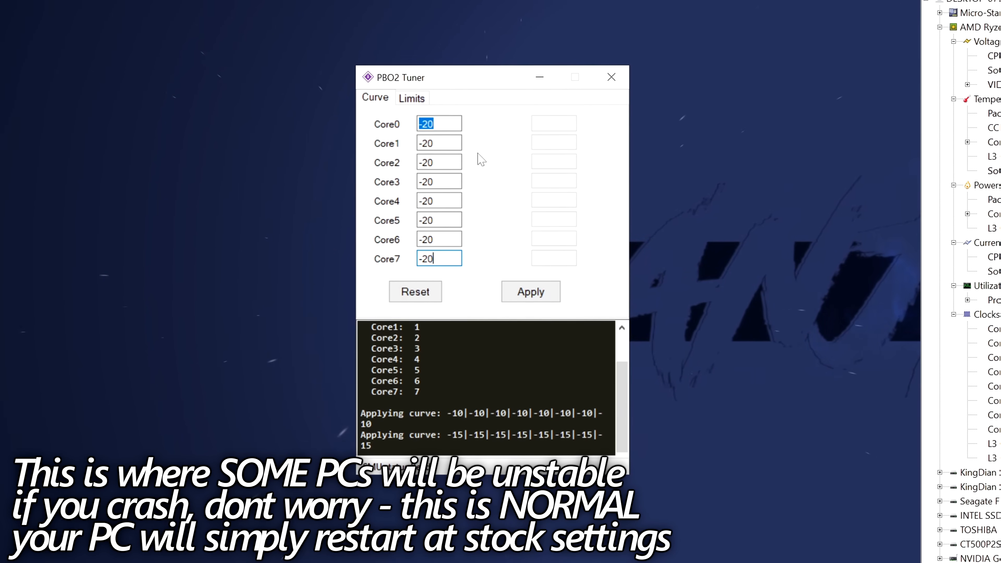
left_click(611, 77)
type("-3")
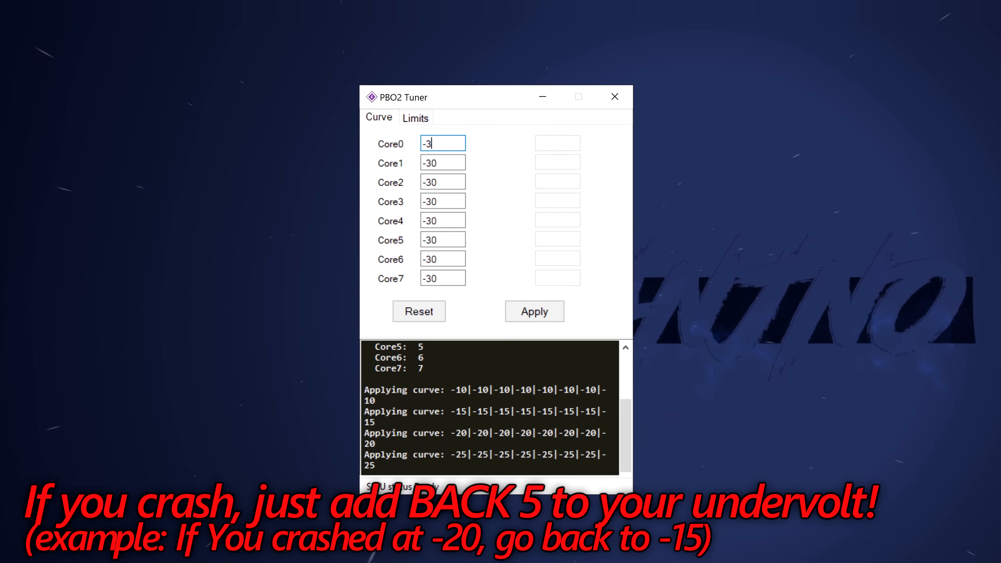
Replace the -30 core offsets with -25, moving through the Core fields
key("Backspace")
type("25")
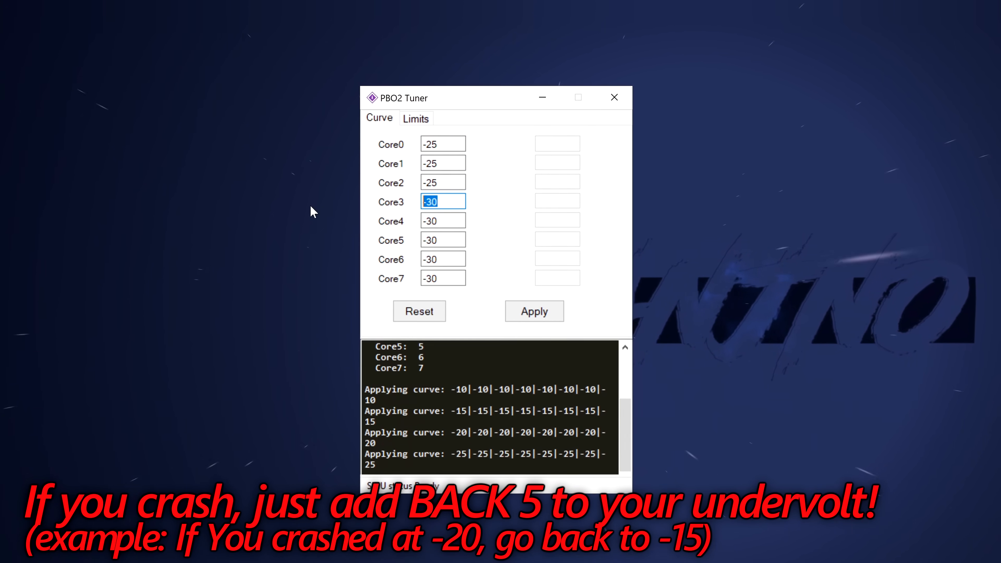
left_click(534, 311)
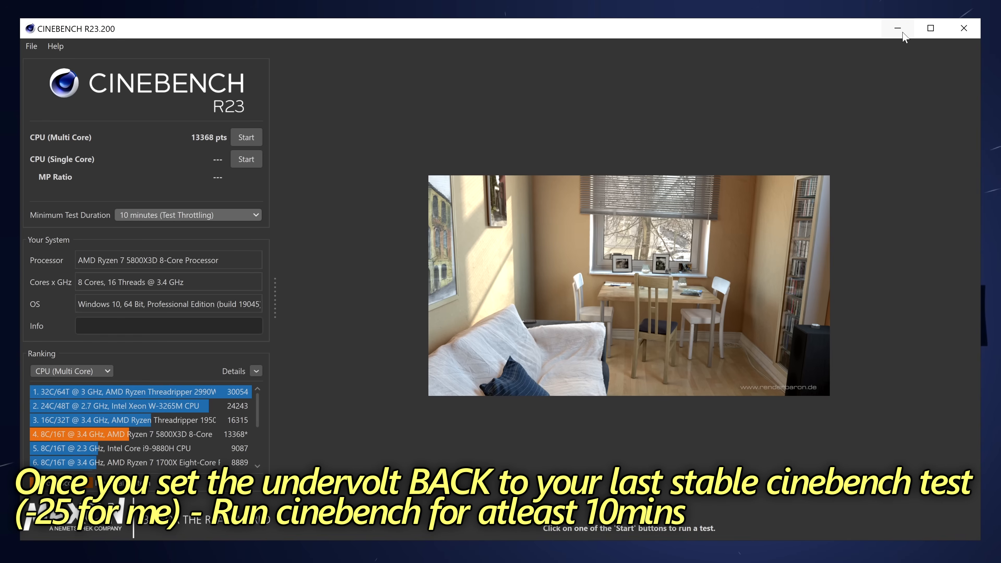
mouse_move(897, 28)
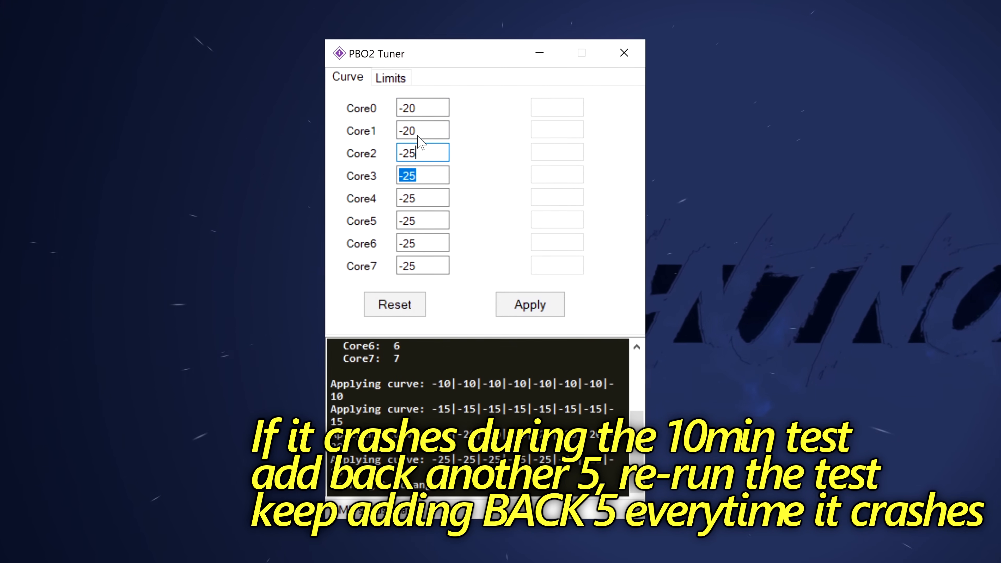
Put every core at a -25 offset and apply it before the 10-minute test
left_click(529, 304)
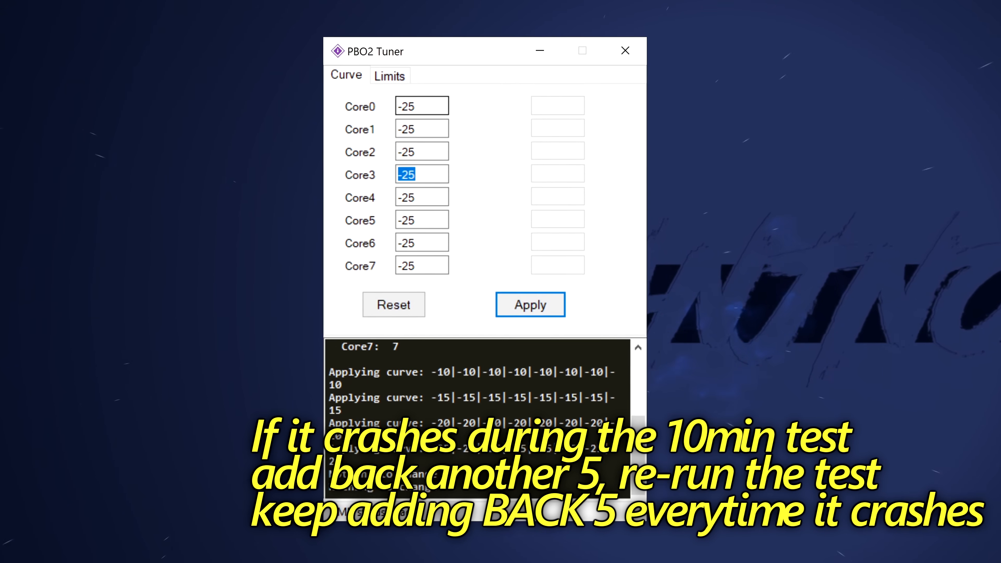
left_click(530, 304)
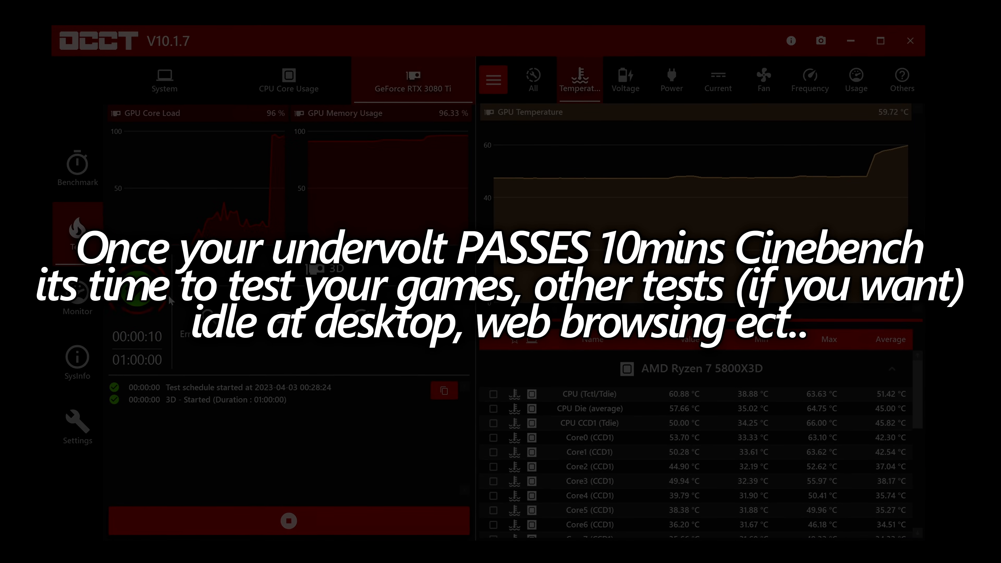
Check OCCT's fan speed and usage readings during the 3D stress test, then return to the first tab
left_click(763, 79)
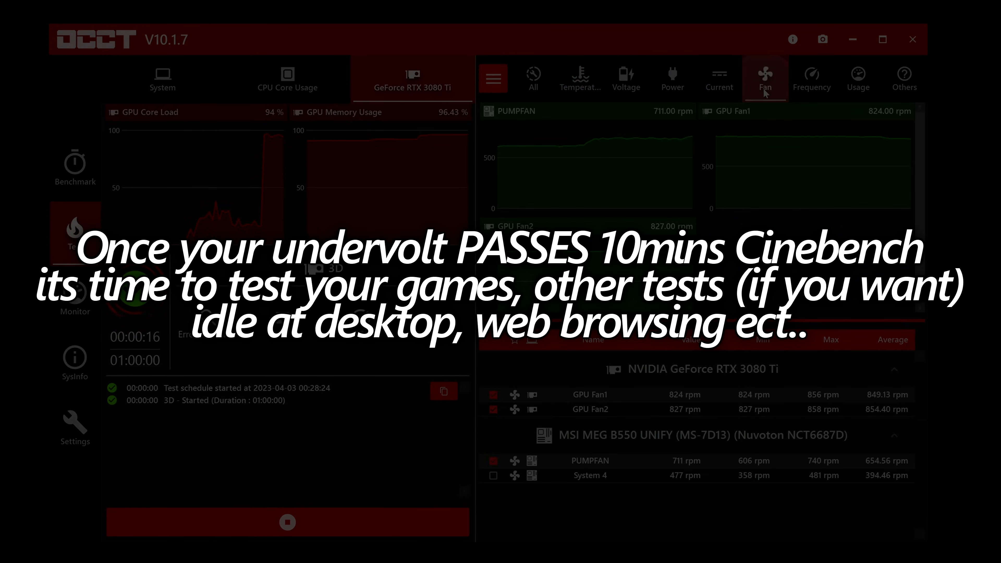
left_click(859, 77)
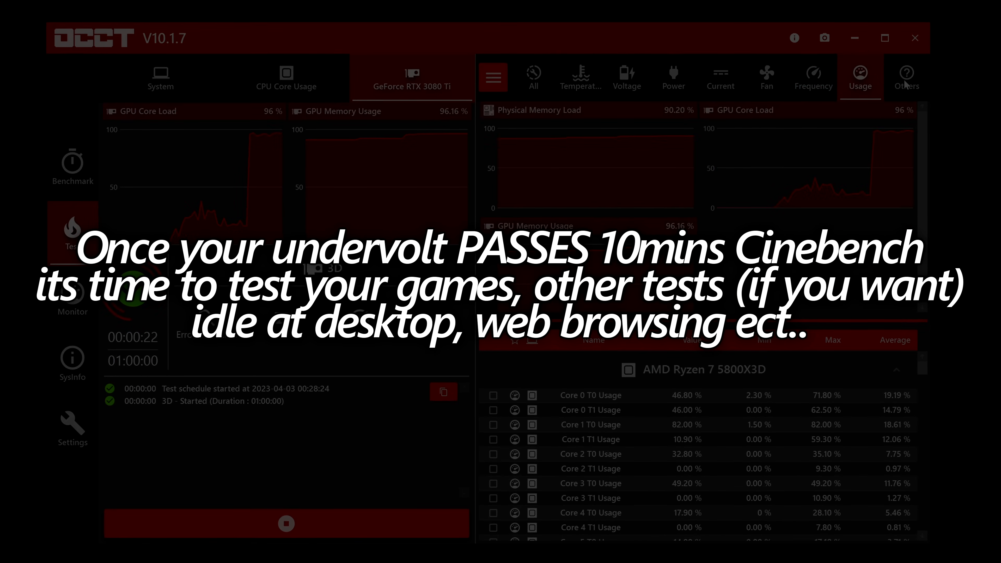
left_click(580, 77)
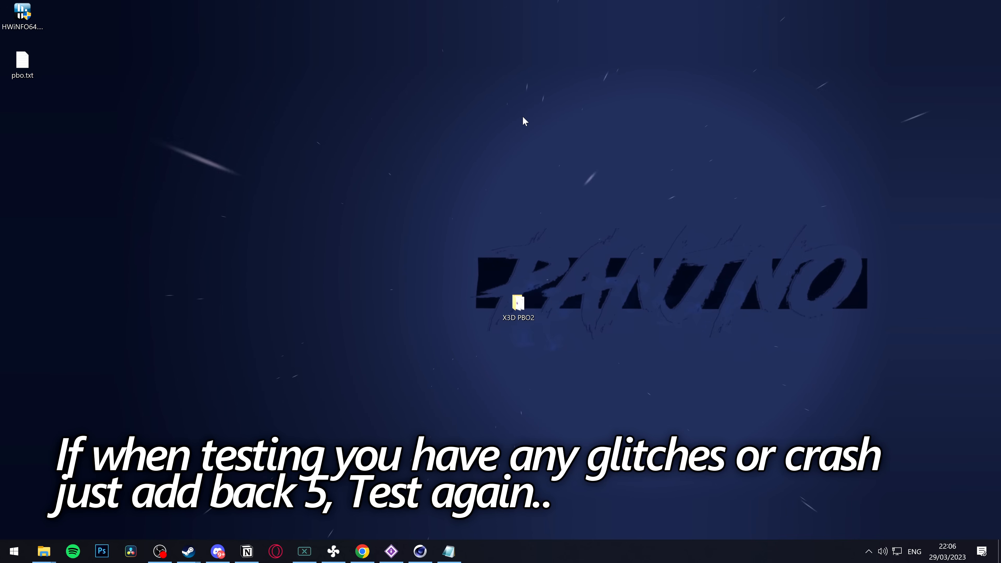
Reopen PBO2 Tuner, reset all core margins to 0 (stock) and close the tuner
double_click(518, 304)
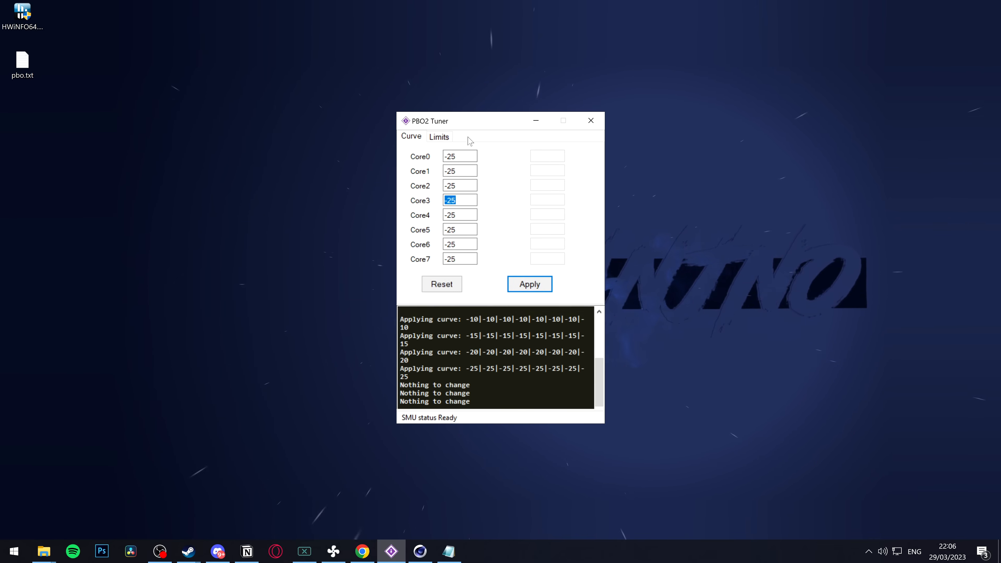
left_click(441, 283)
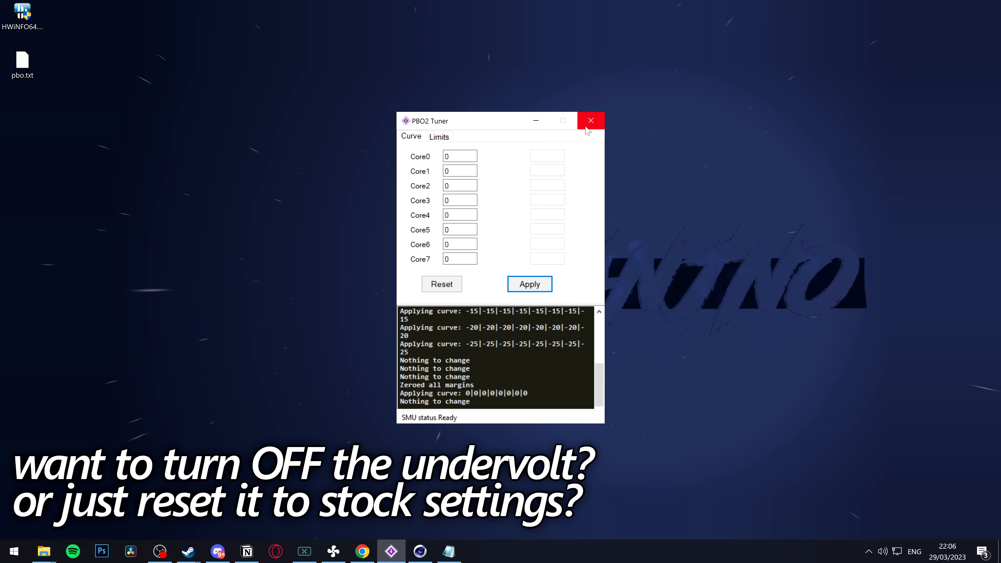
left_click(591, 120)
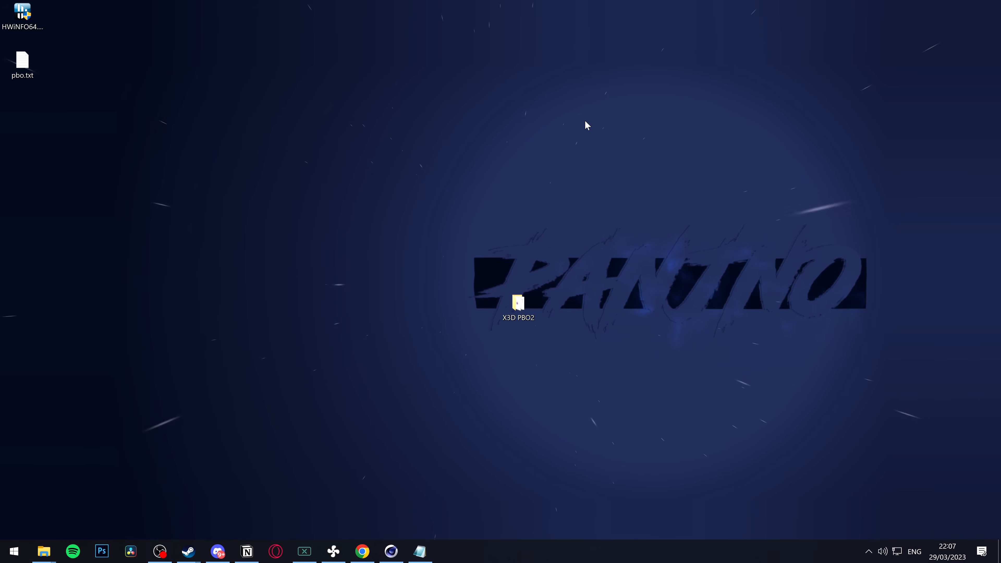
Reopen the X3D PBO2 folder, then select the Advanced section of Click BIOS 5 Settings
double_click(517, 304)
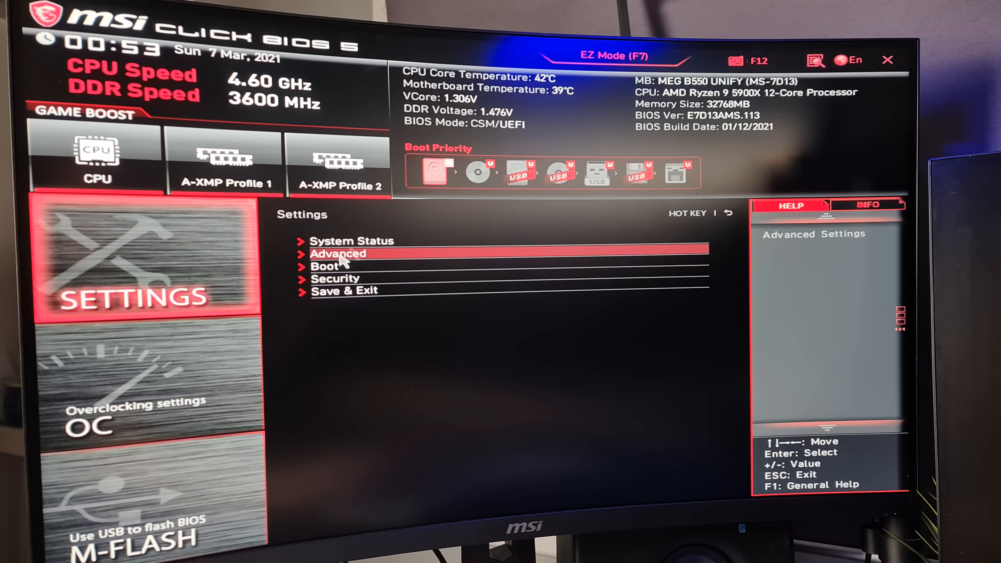
left_click(128, 396)
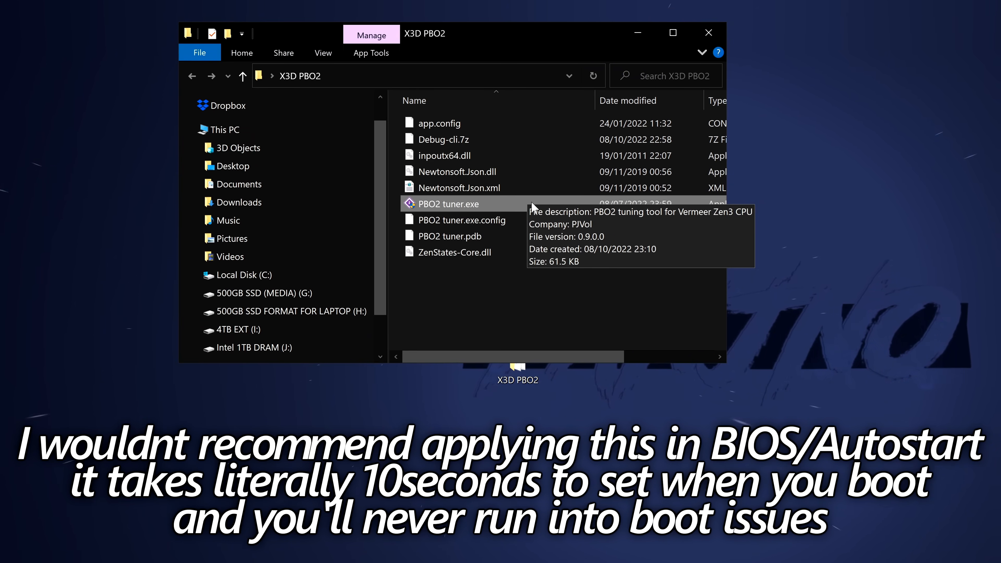
Launch PBO2 tuner.exe and apply the -25 curve offset to all cores
double_click(449, 204)
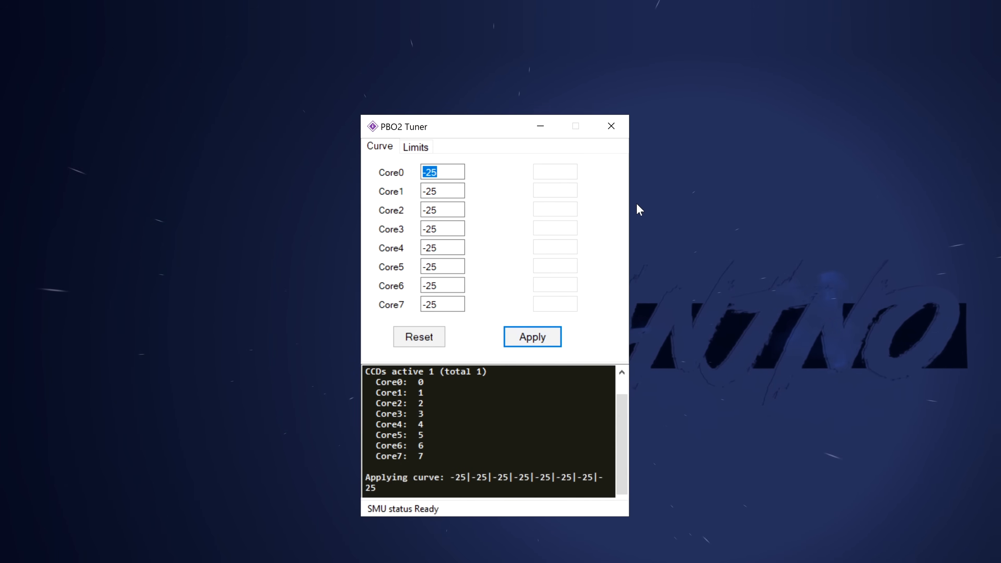
left_click(610, 125)
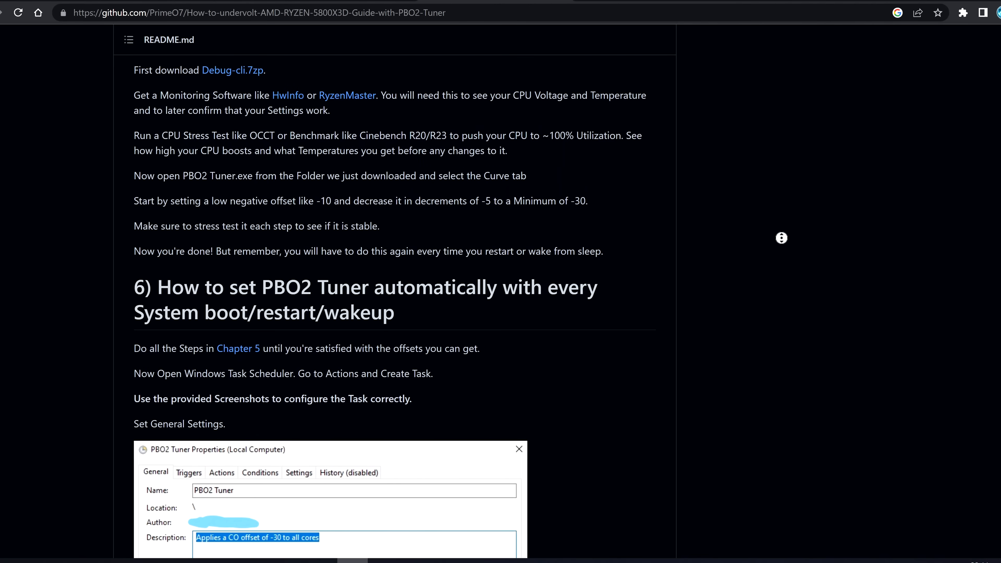
Scroll the README to section 6 on Task Scheduler auto-apply at boot
scroll("down", 3)
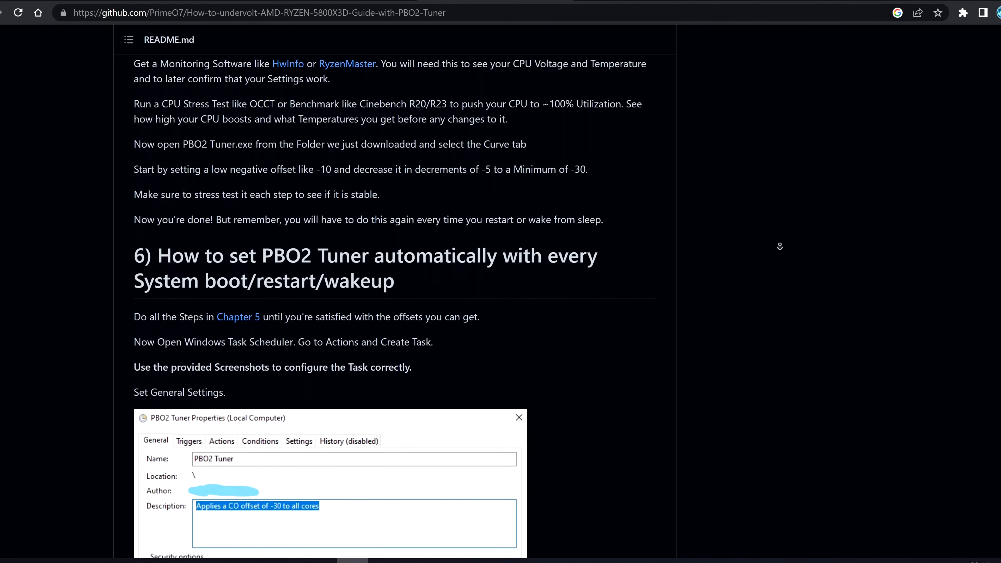
scroll("down", 3)
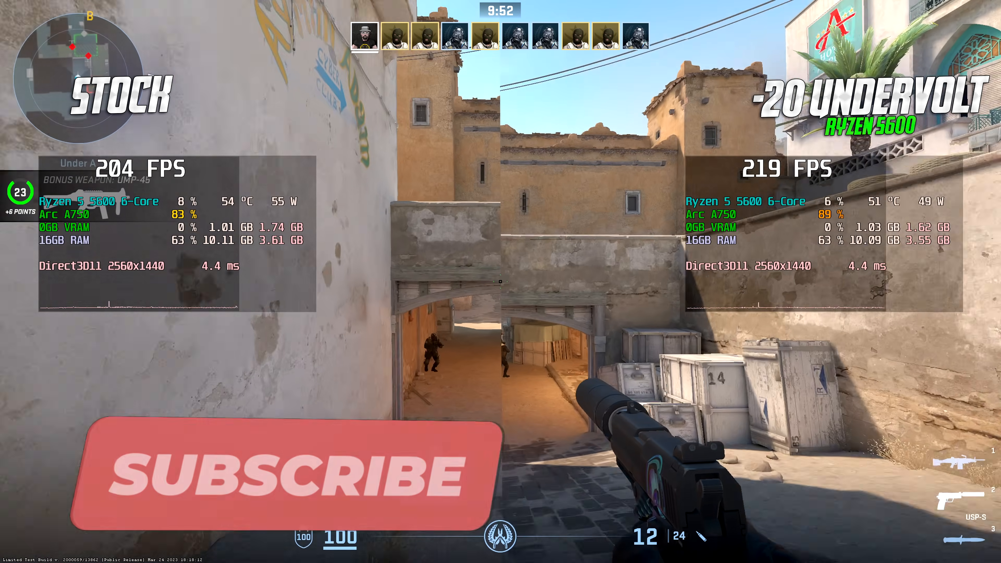
left_click(255, 476)
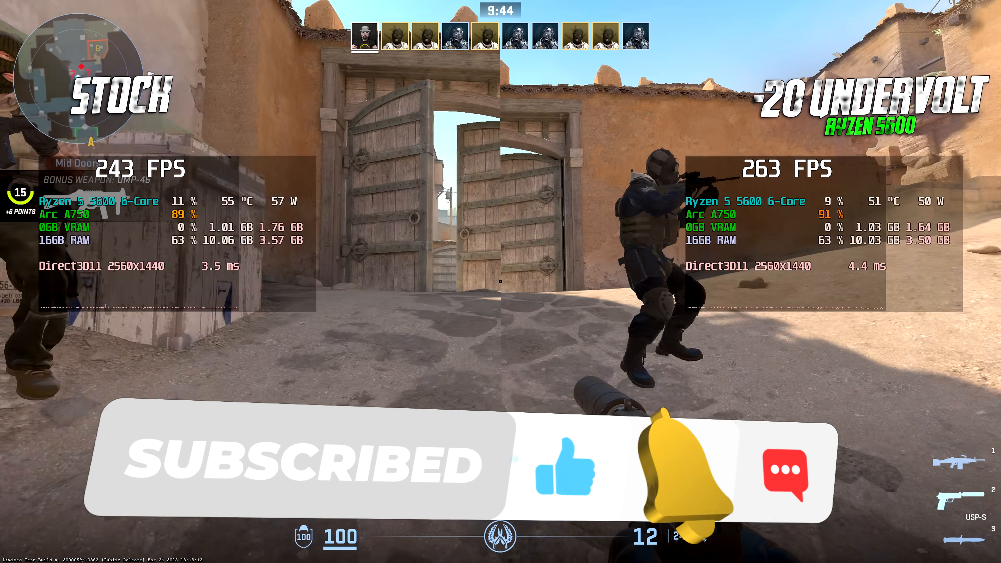